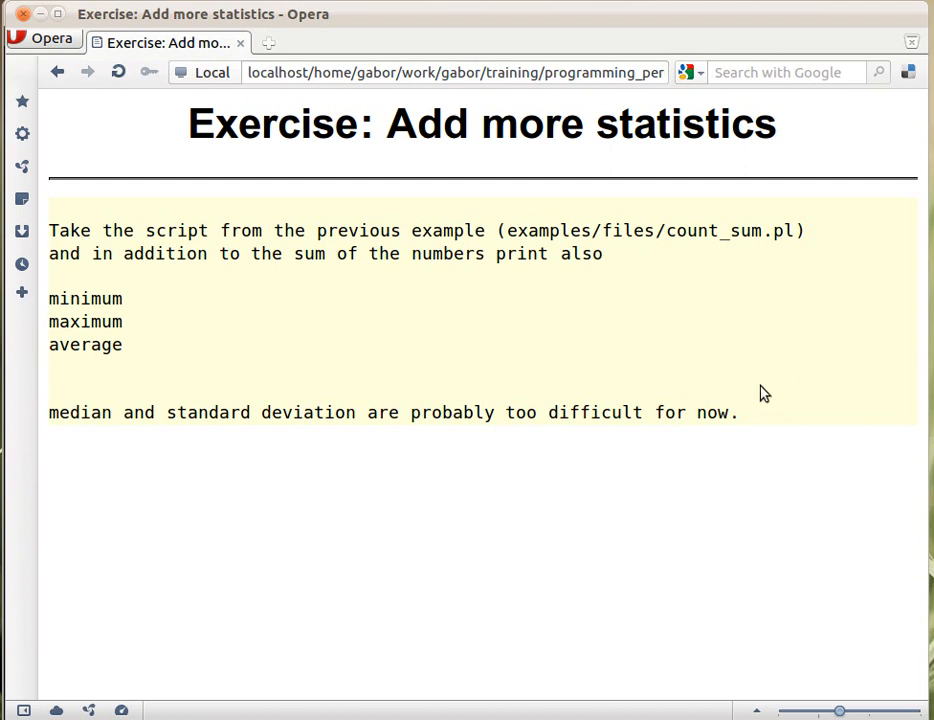
mouse_move(754, 248)
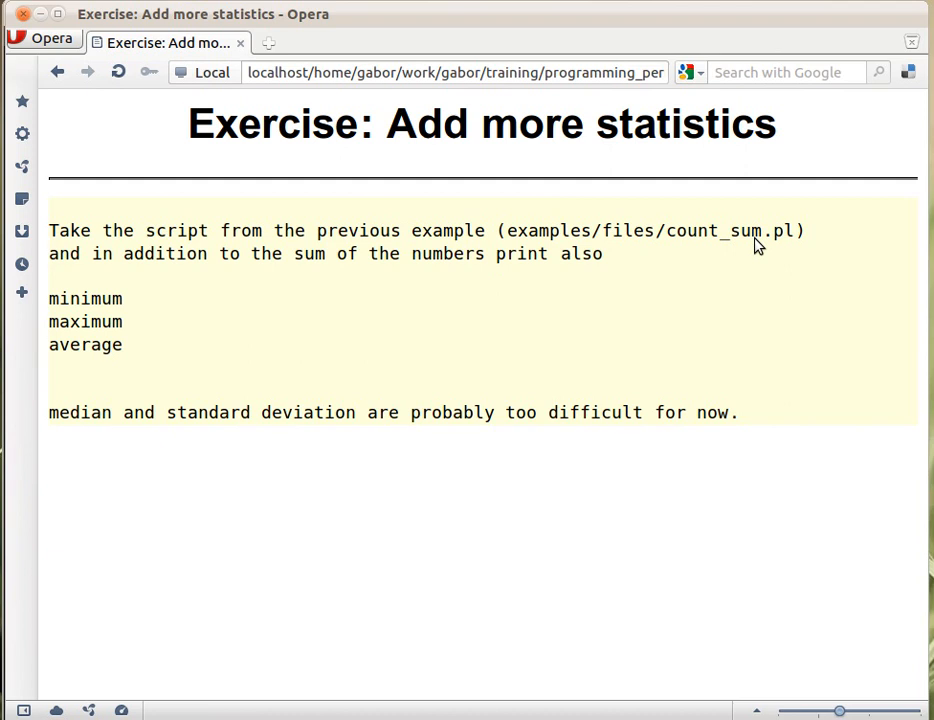
mouse_move(228, 332)
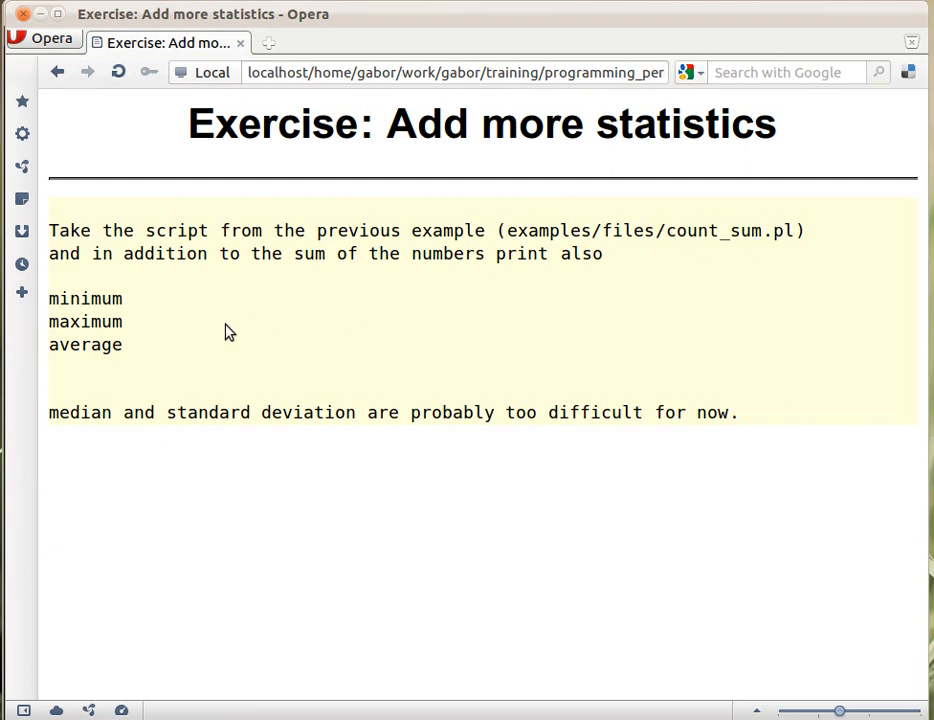
mouse_move(136, 356)
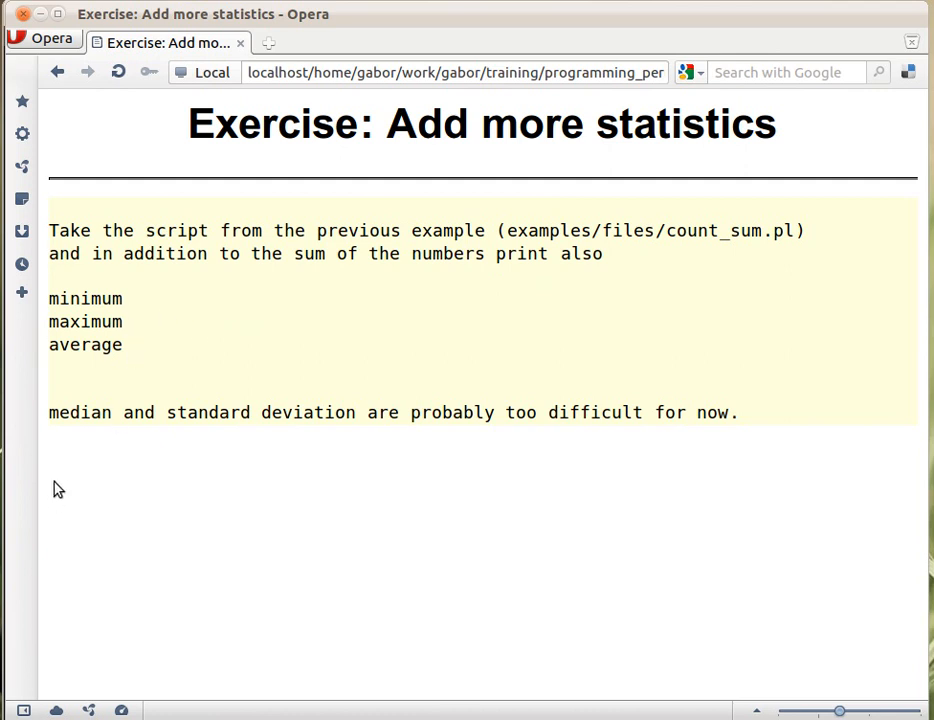
mouse_move(276, 452)
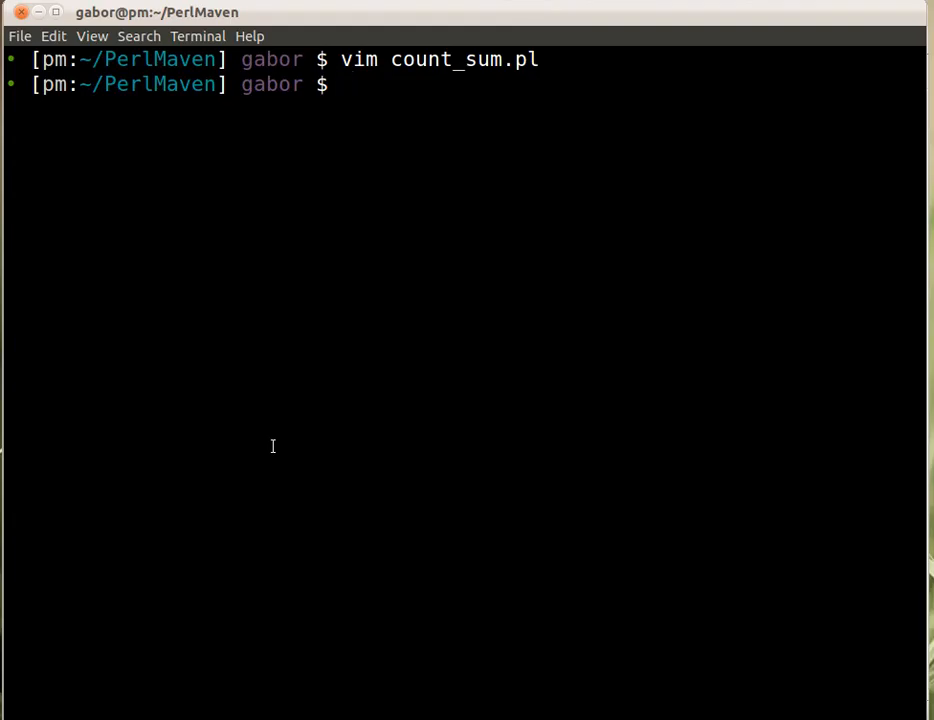
Step: Run perl count_sum.pl to confirm total 126, then open count_sum.pl in vim
text(vim count_sum.pl)
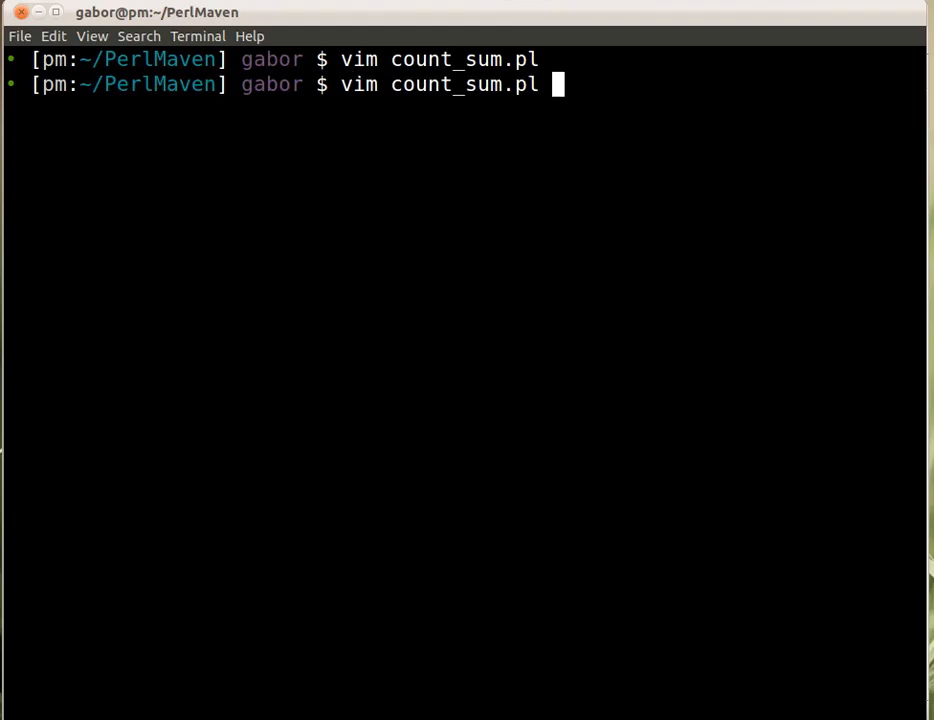
key(Return)
text(perl)
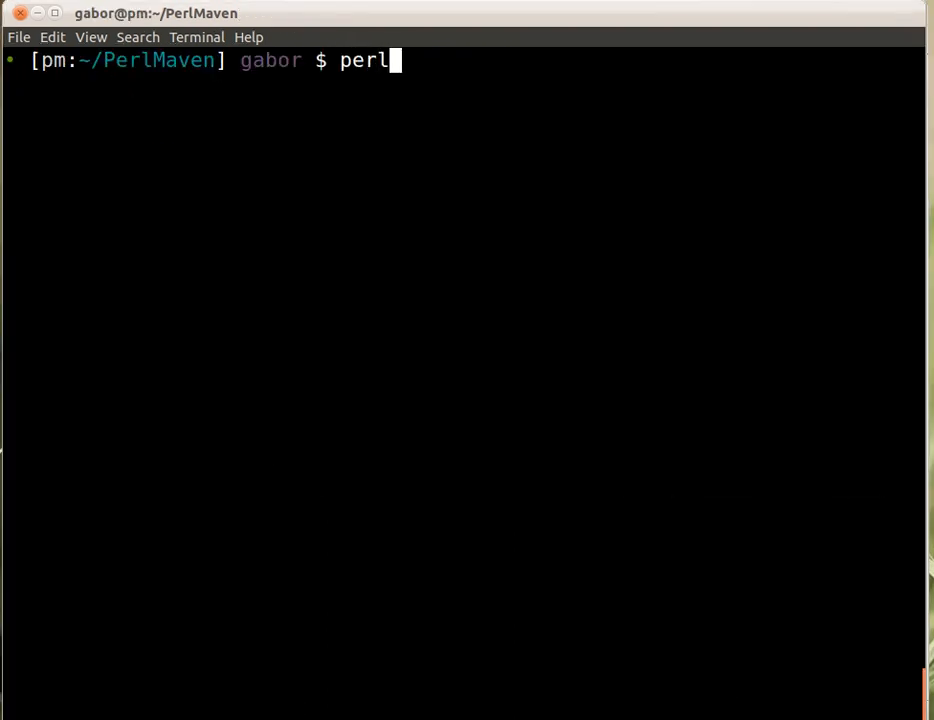
text(count_sum.pl)
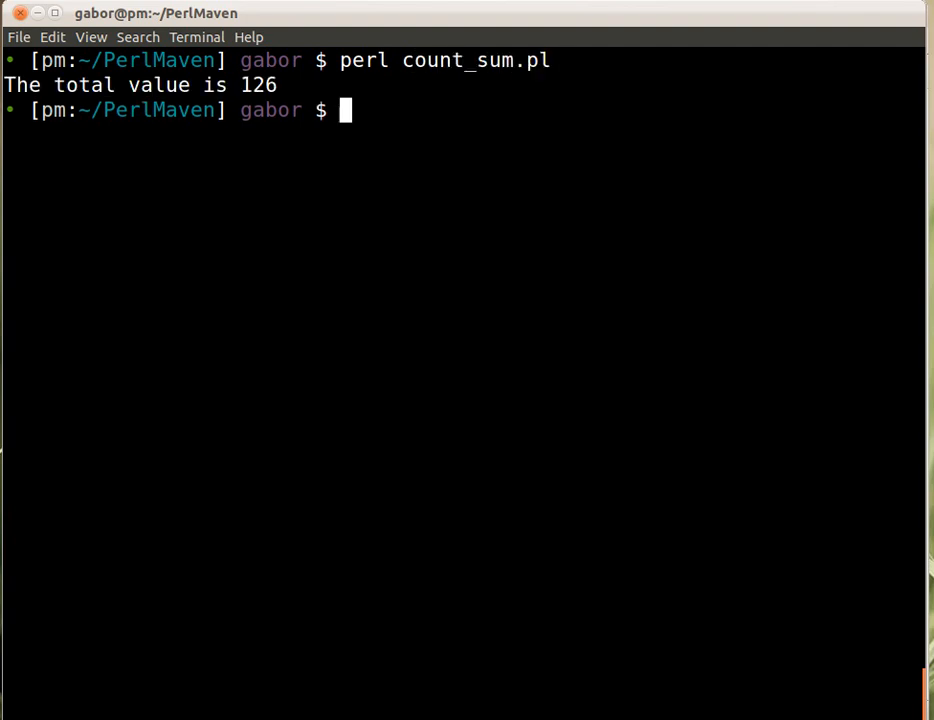
text(vim count_sum.pl)
text(my)
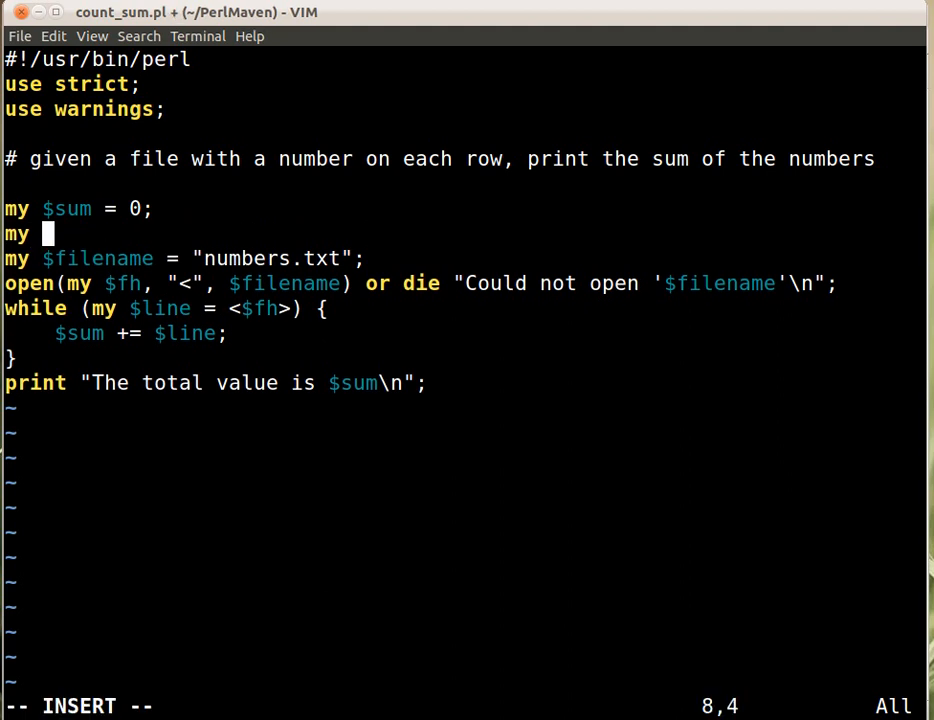
Step: Declare my $counter = 0; and increment it with $counter++; inside the while loop
text($counter = 0)
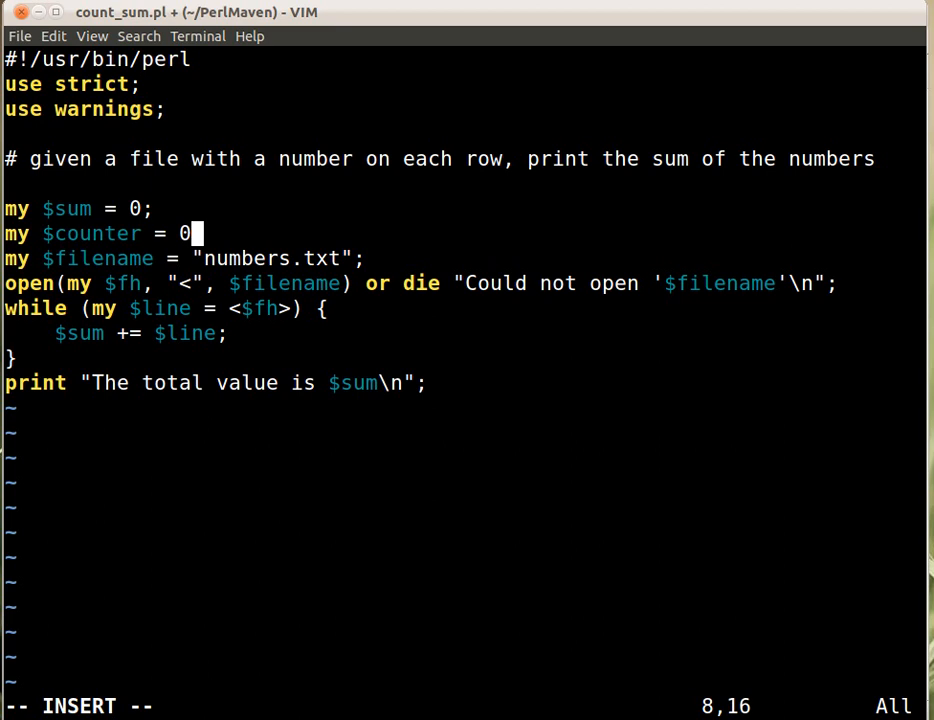
key(Escape)
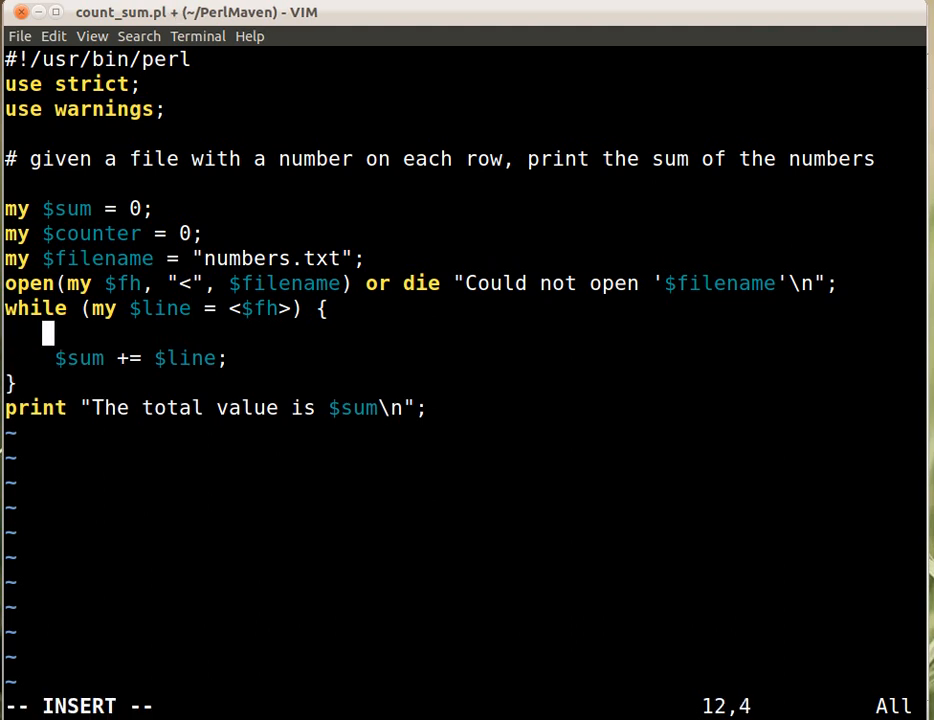
text($coun)
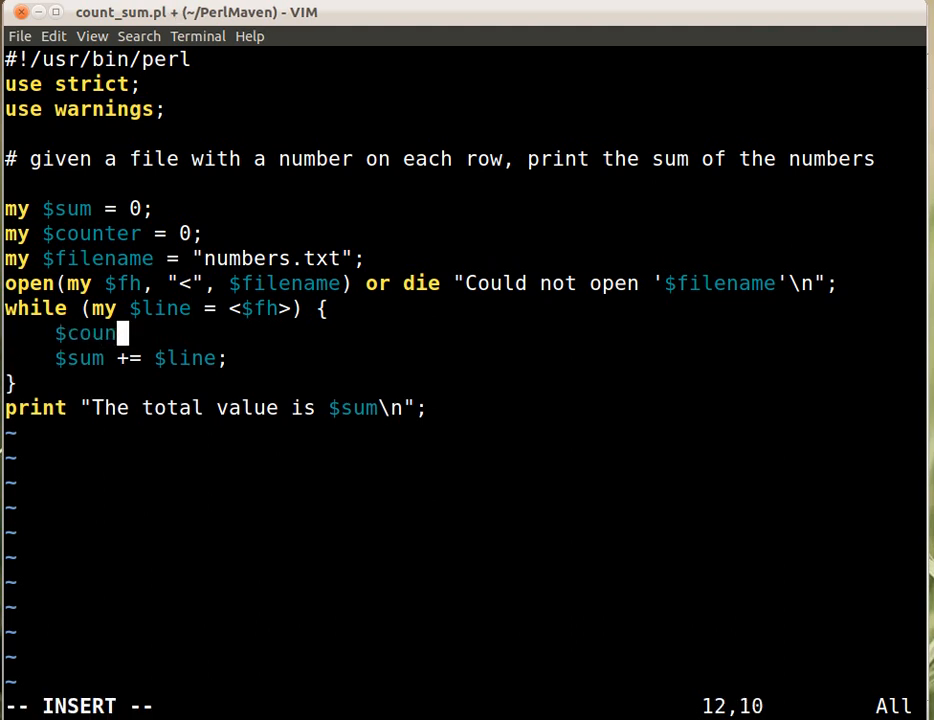
text(ter += 1)
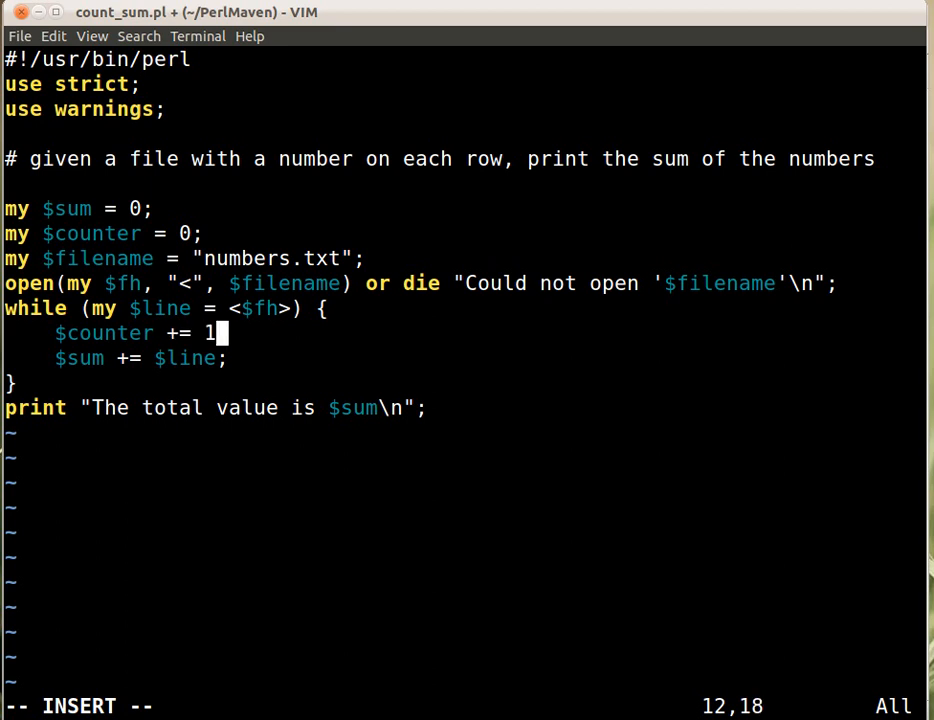
key(BackSpace)
text(+;)
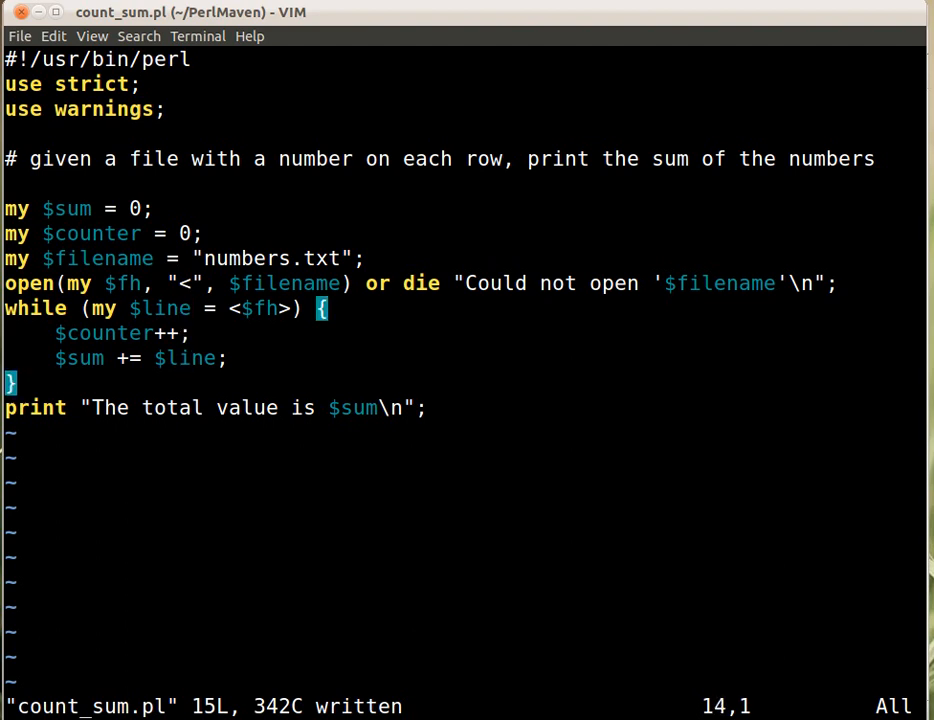
Step: Add print "Count: $counter\n"; before the total line
text(print)
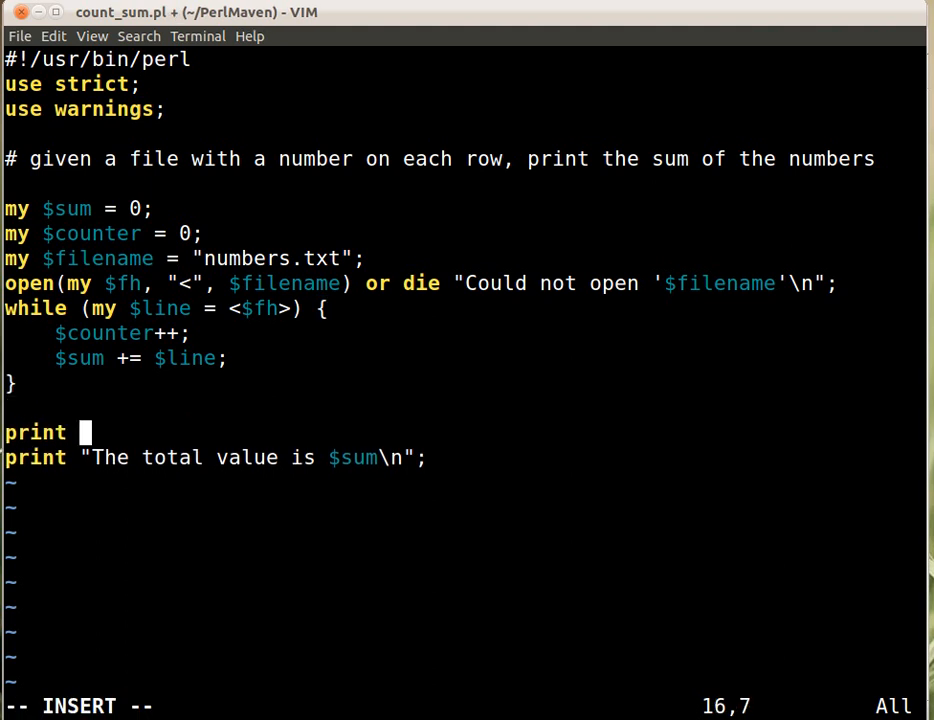
text("Count: $cou)
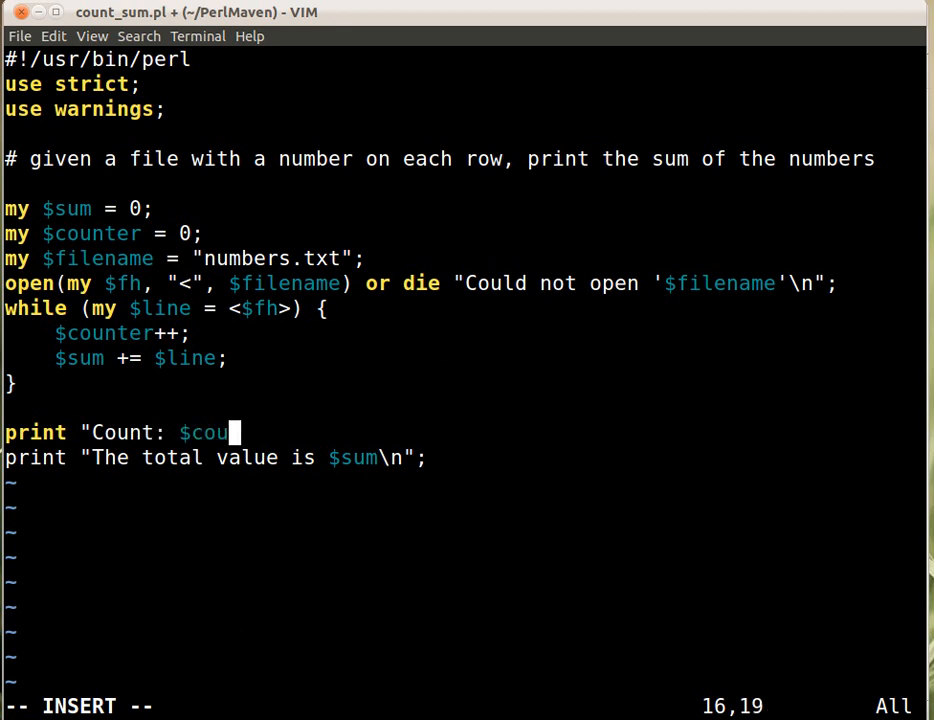
text(nter\)
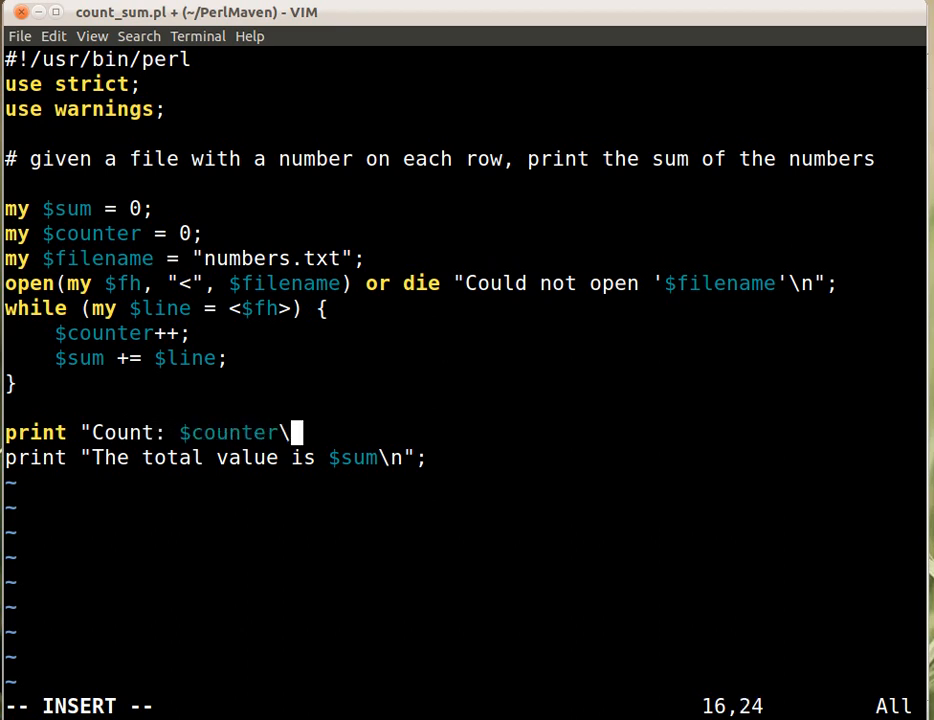
text(n";)
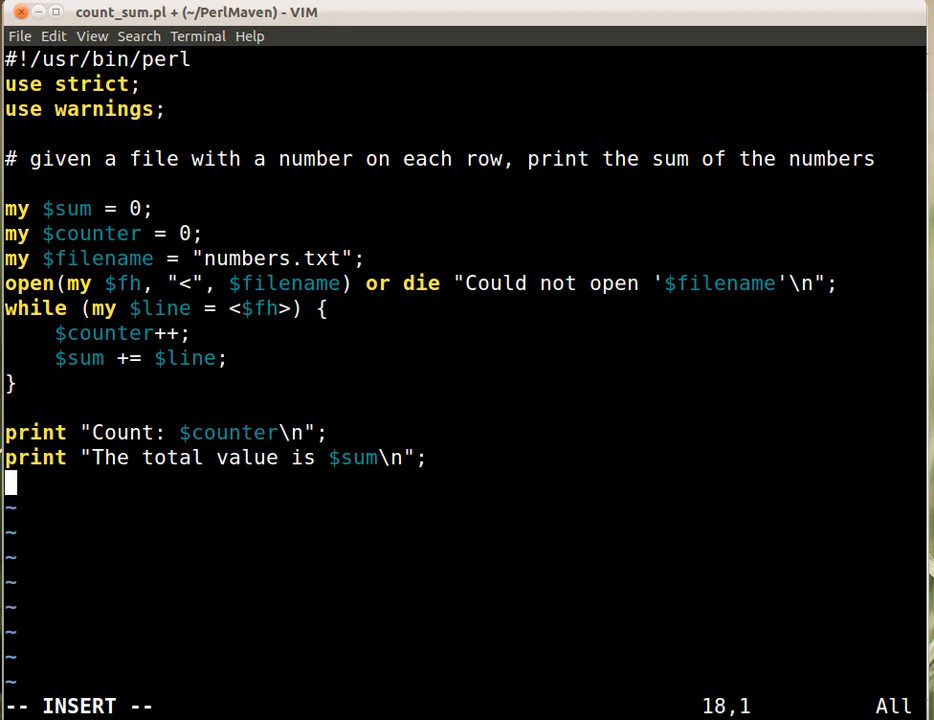
Step: Add print "Average: ", $sum / $counter, "\n"; after the total line
text(print "A)
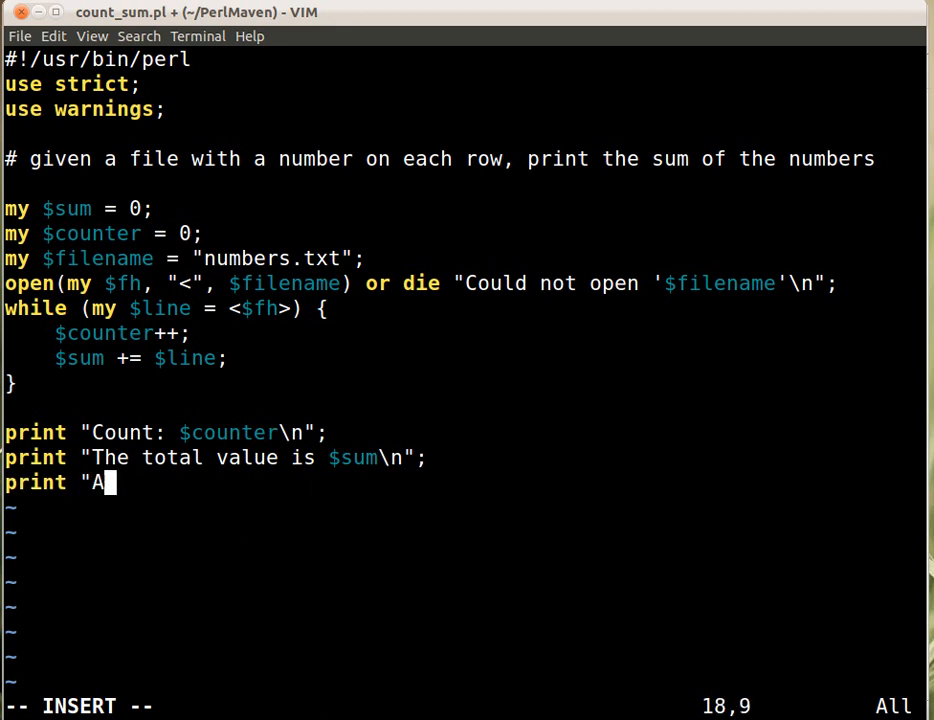
text(ve)
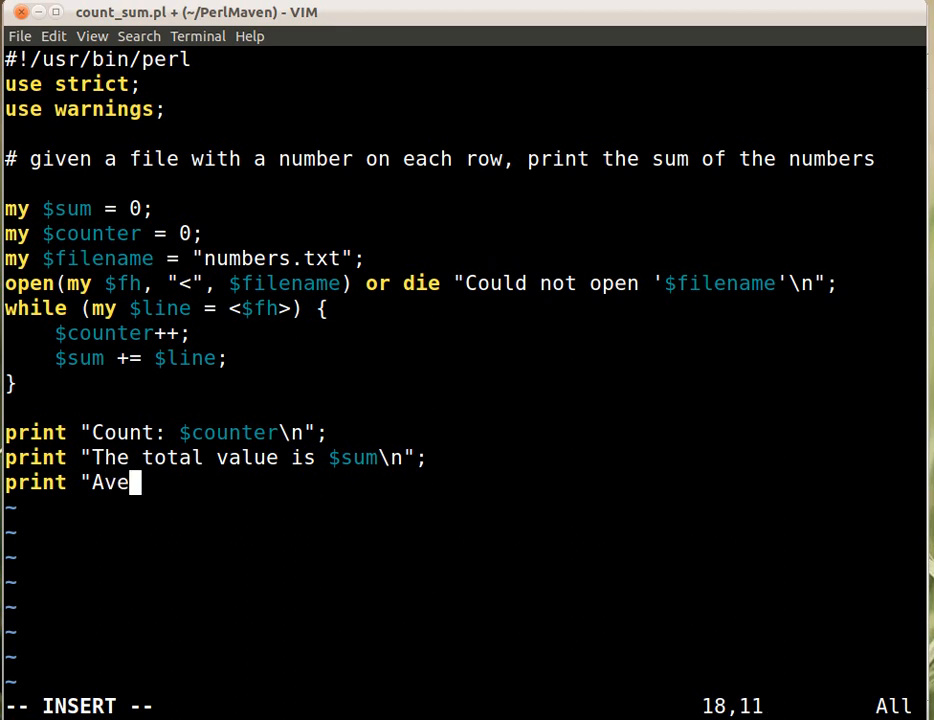
text(rage:)
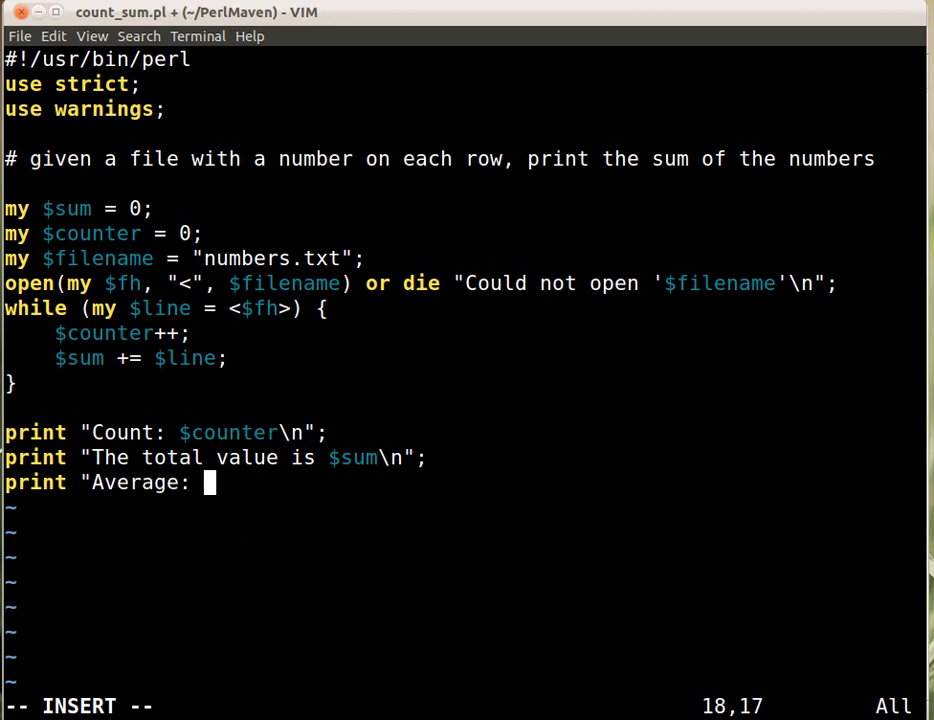
text(",)
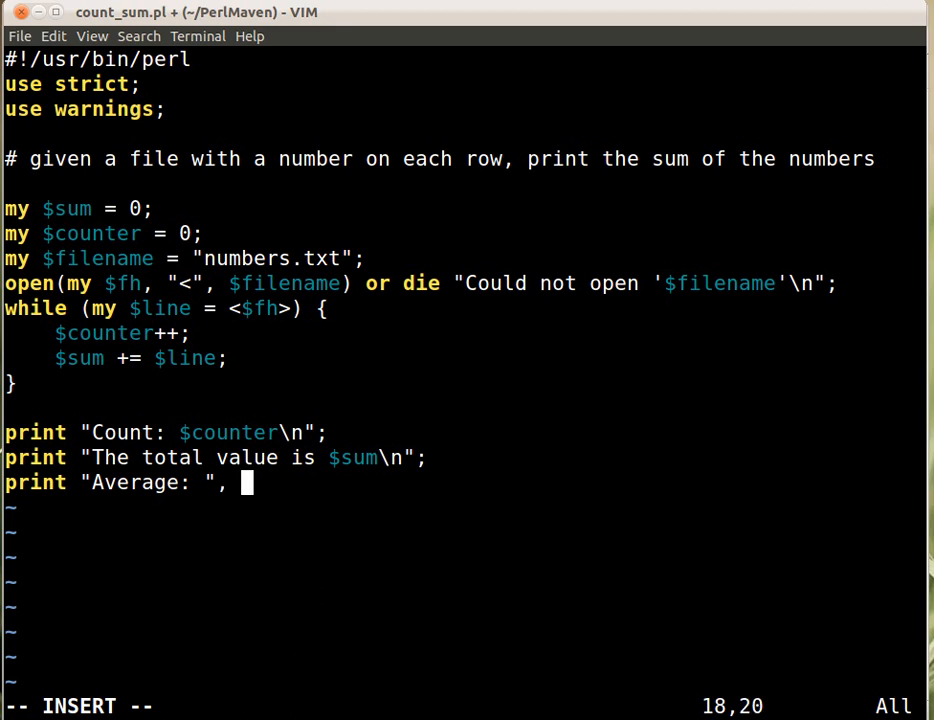
text($sum /)
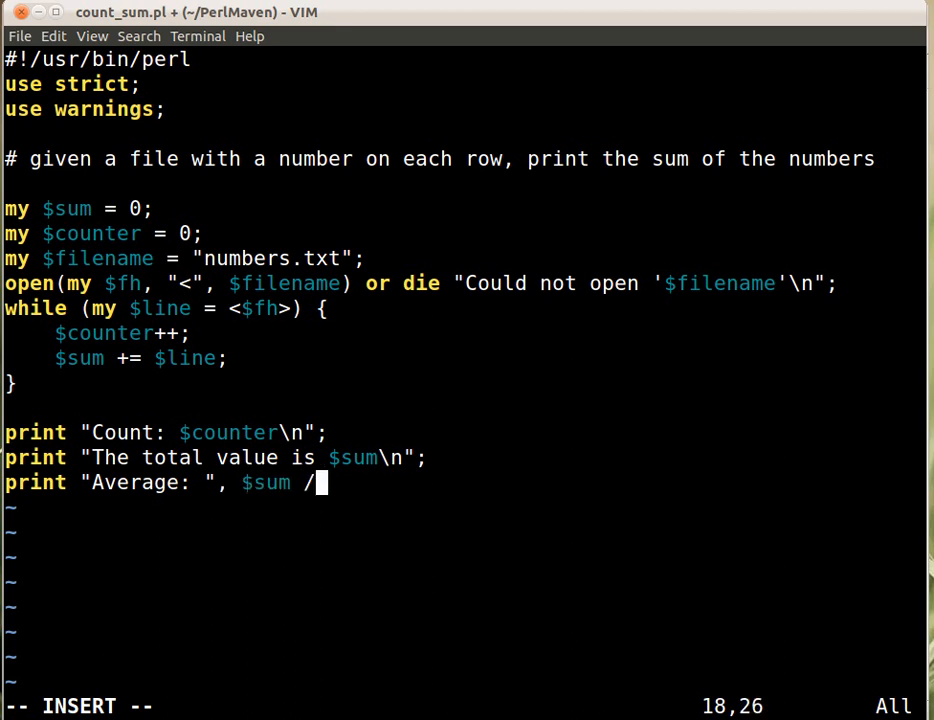
text($coun)
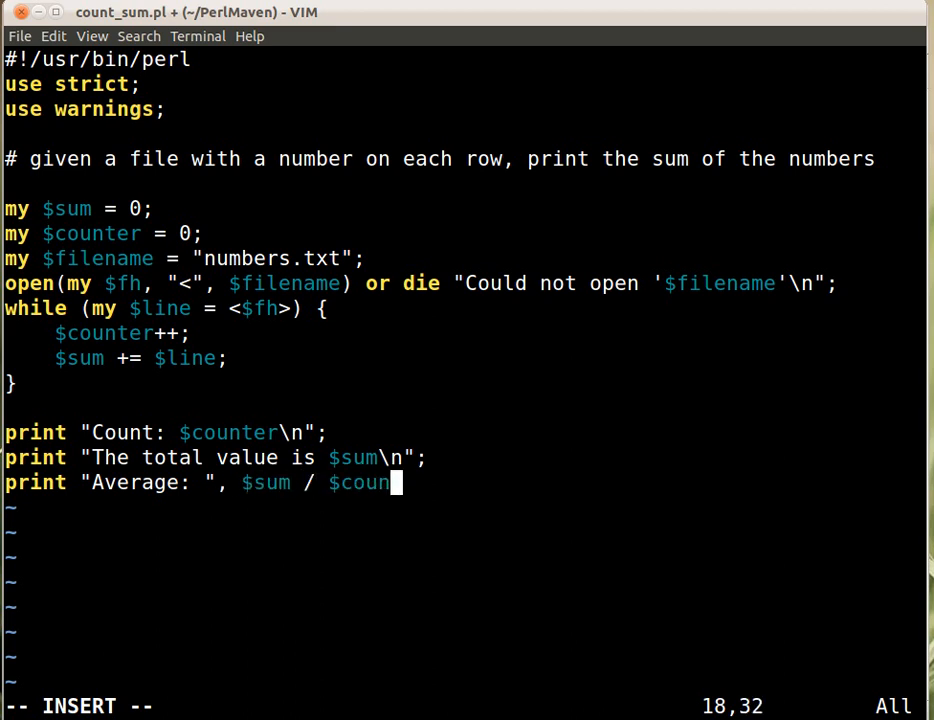
text(ter, ")
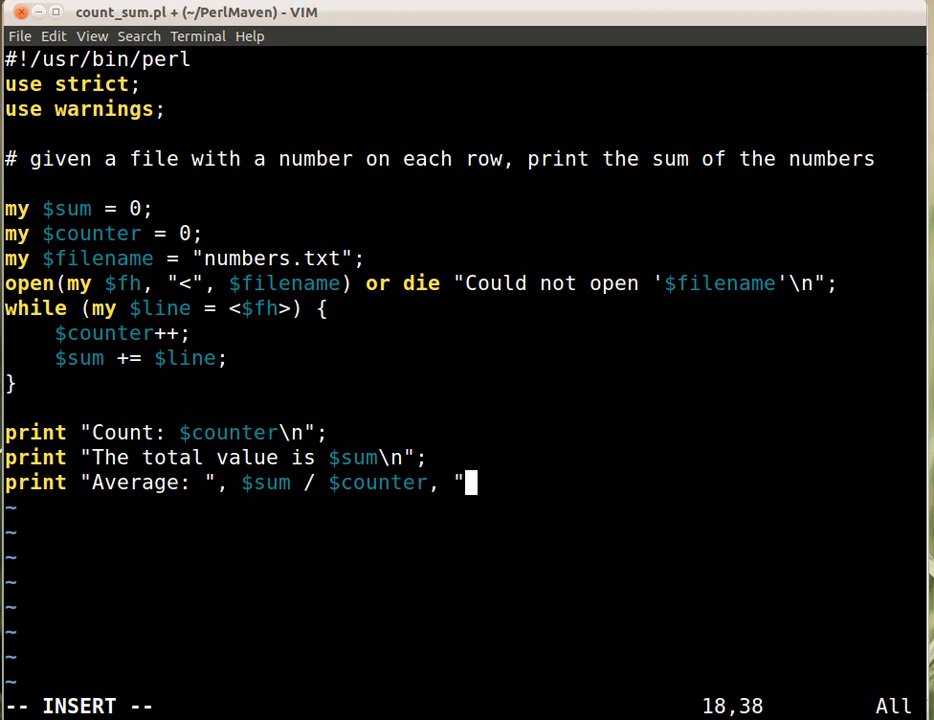
text(\n";)
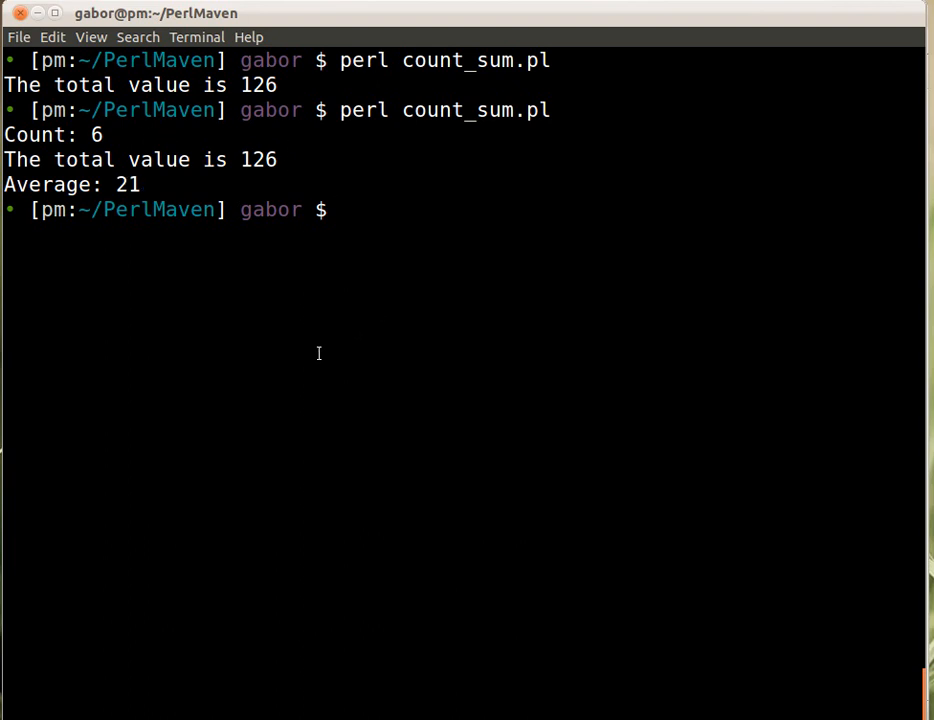
mouse_move(144, 148)
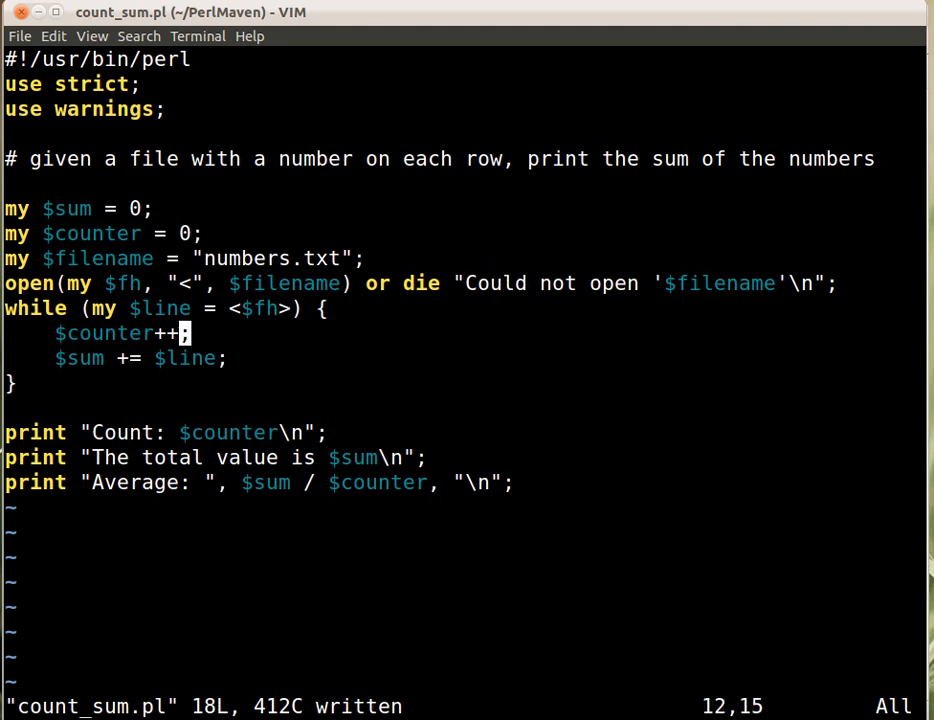
Step: Add an if ($line < $min) { condition below the counter increment
key(o)
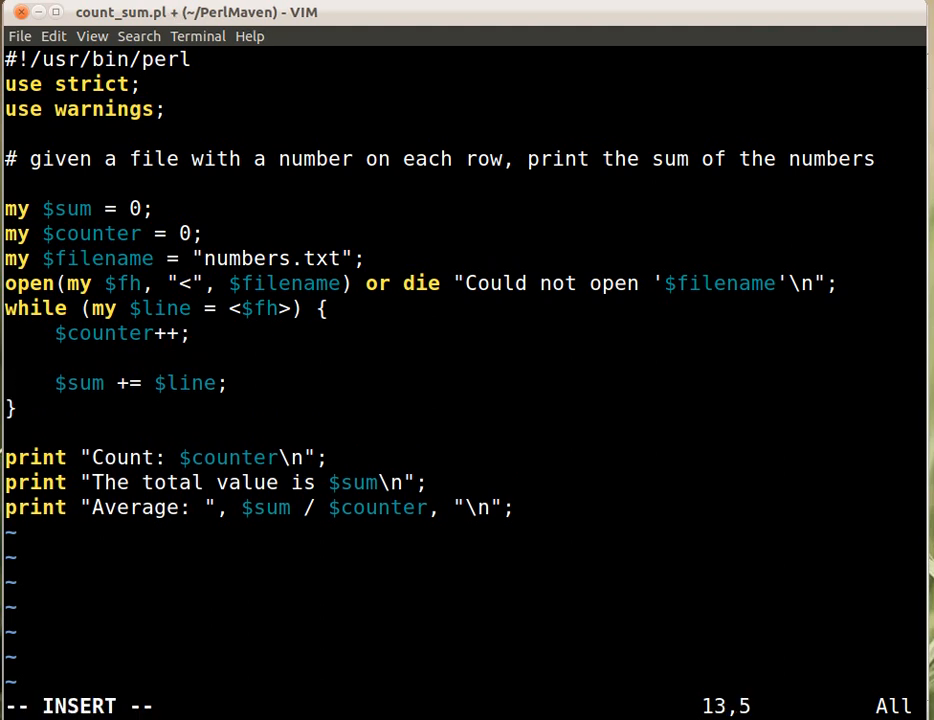
text(if)
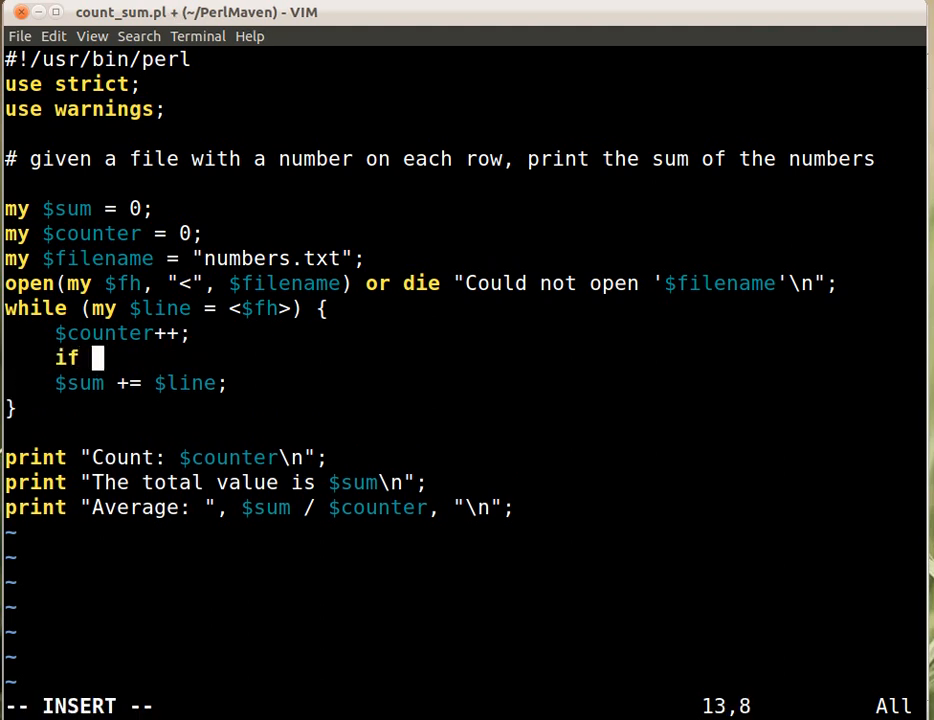
text(($li)
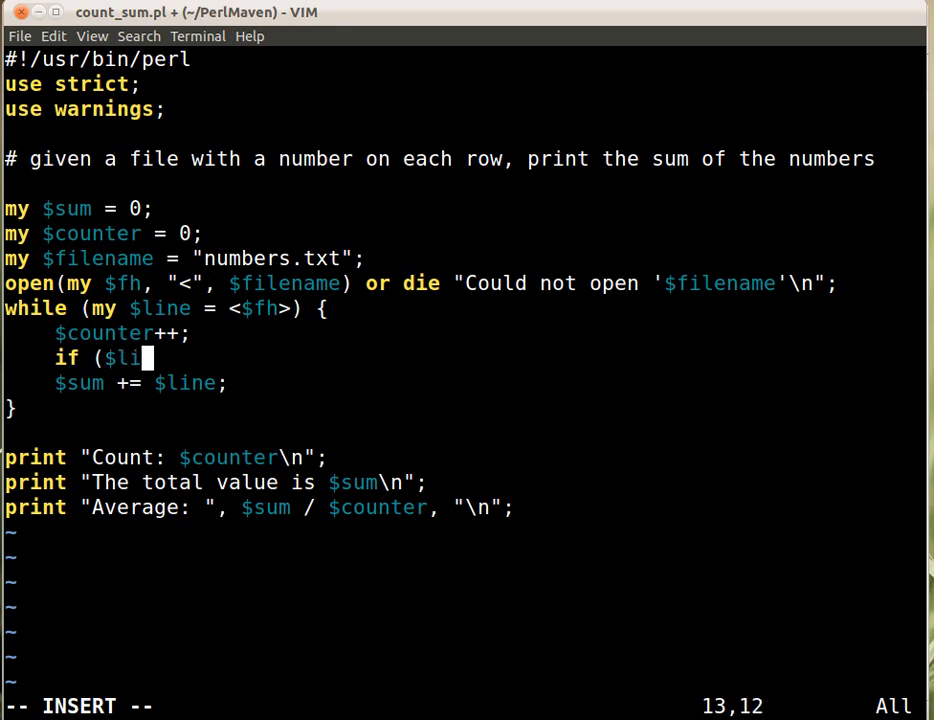
text(ne < $)
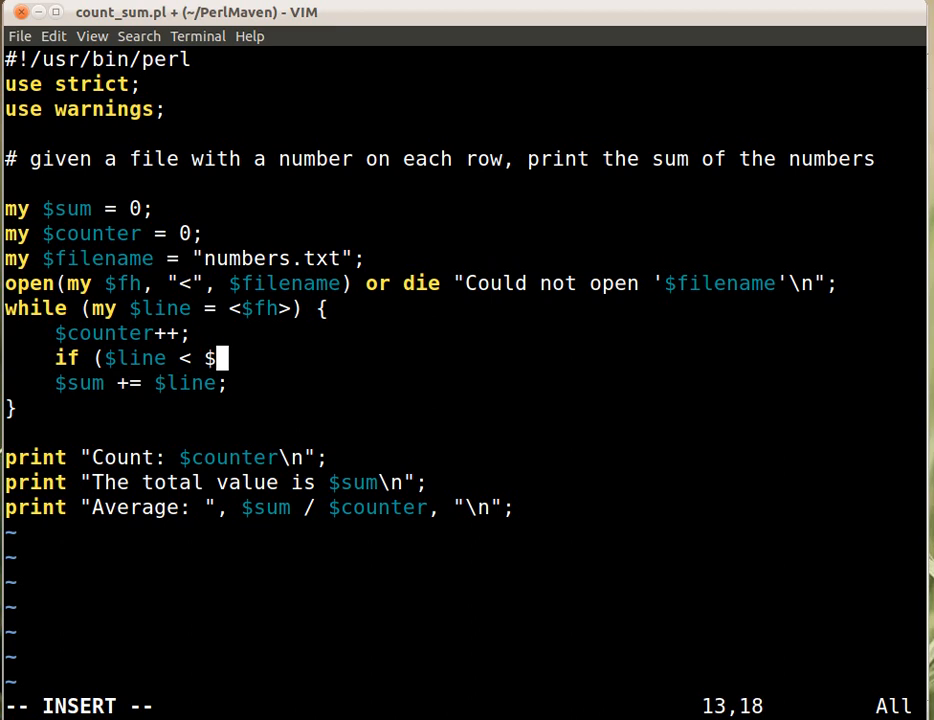
text(min))
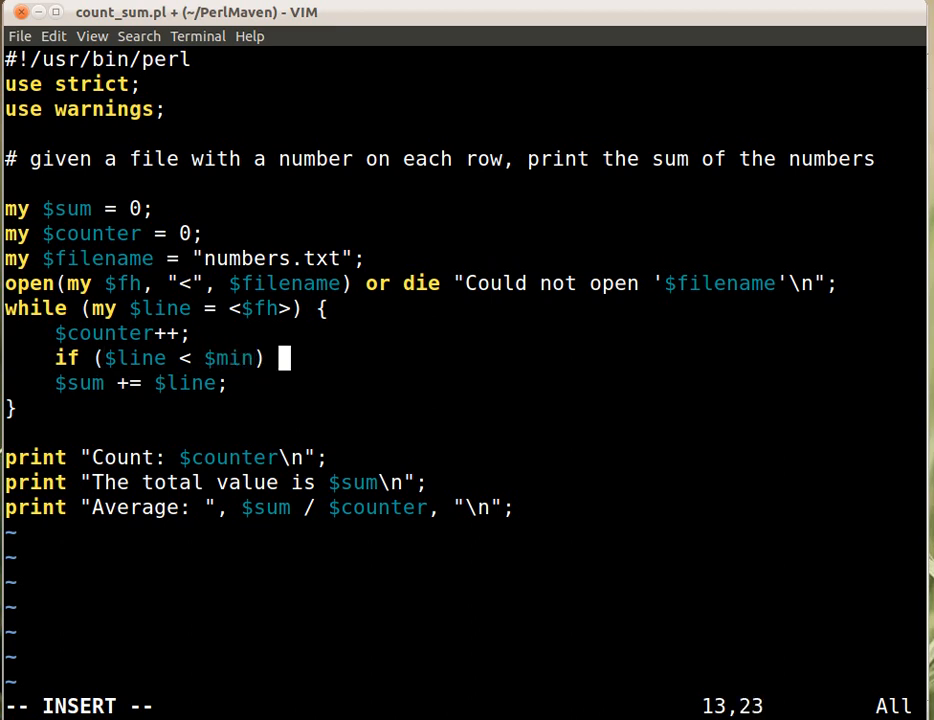
text({)
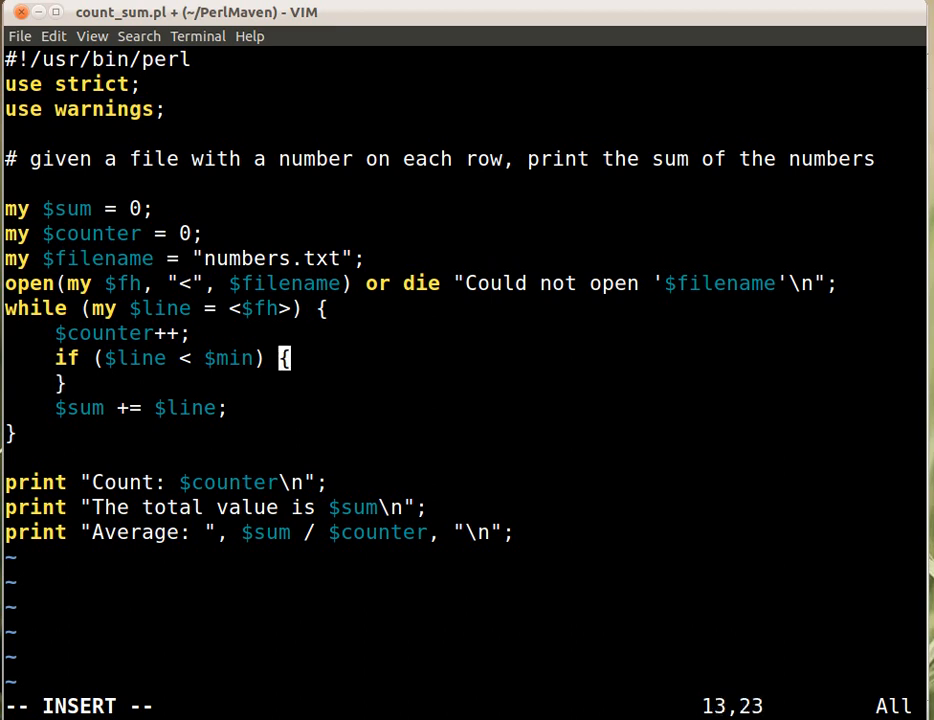
Step: Set $min = $line inside the if block and save the script
key(Return)
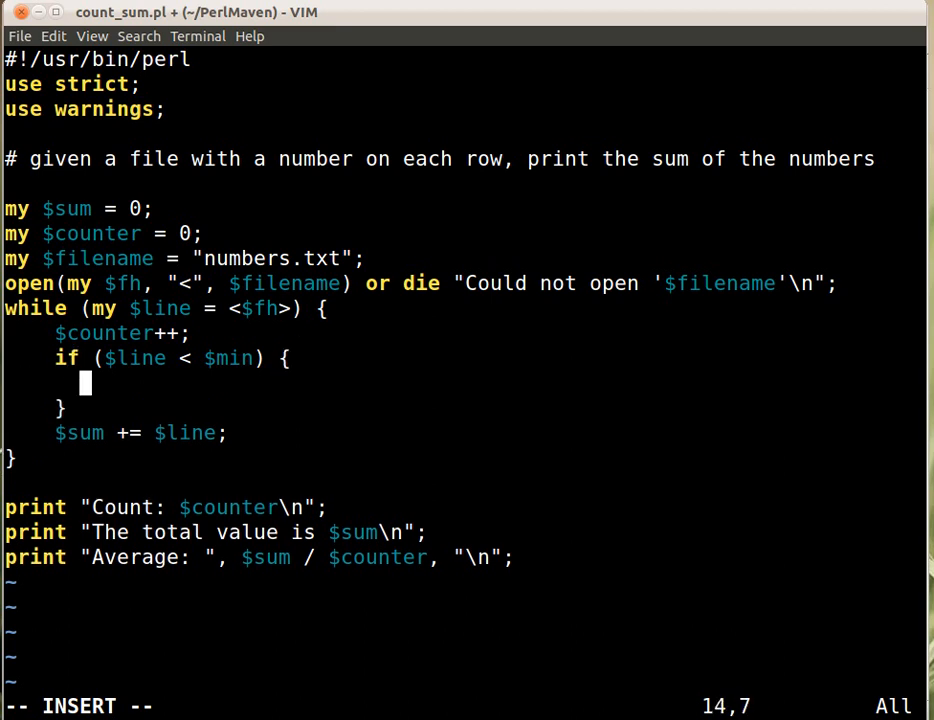
text($m)
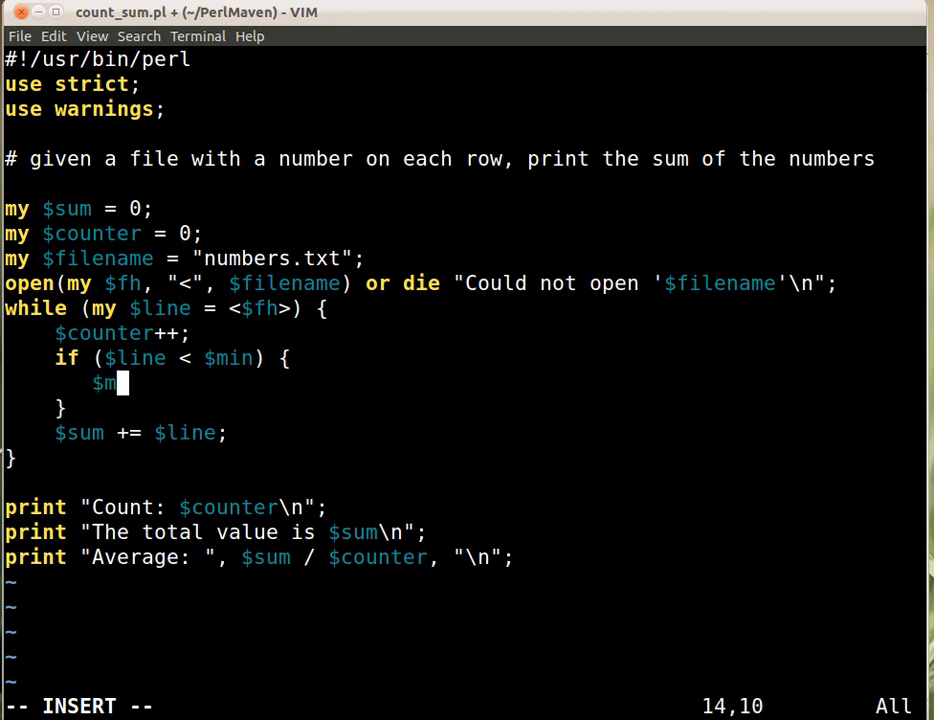
text(in = $li)
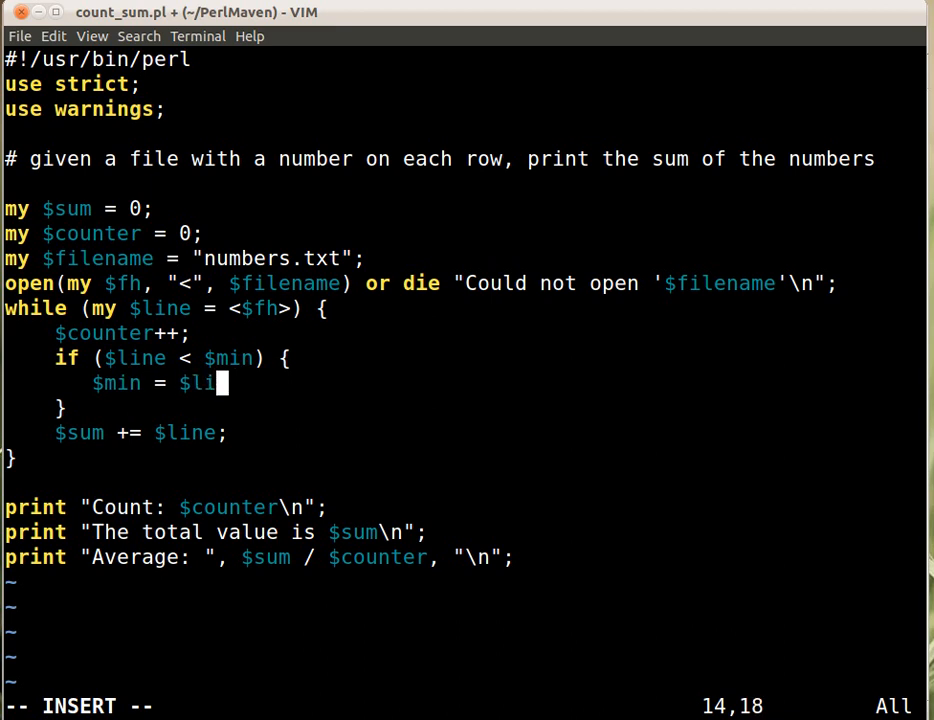
text(ne;)
click(466, 706)
text(:w)
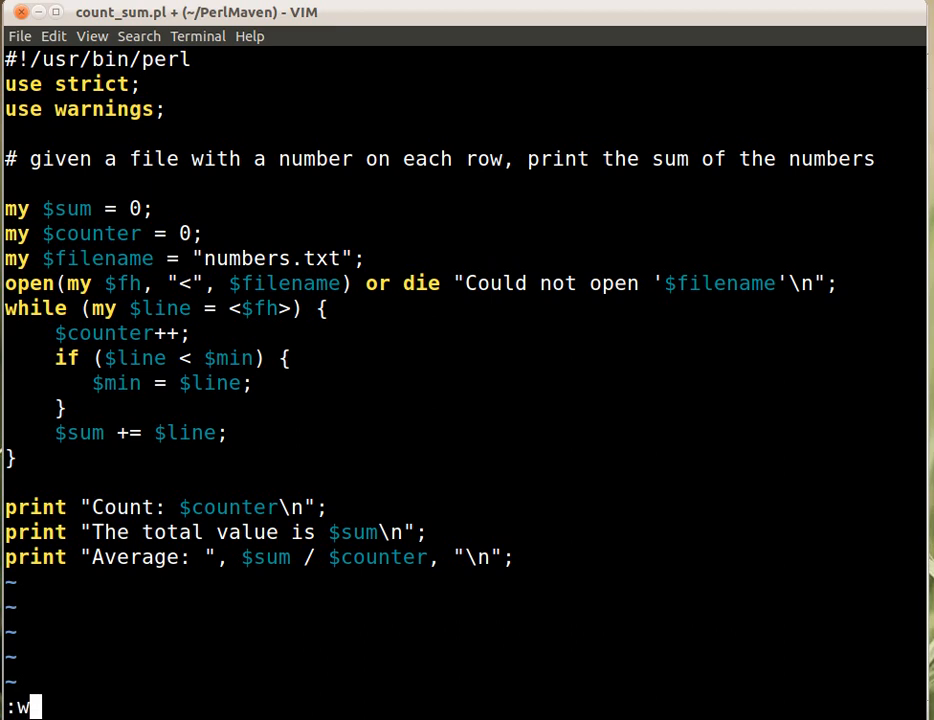
key(Return)
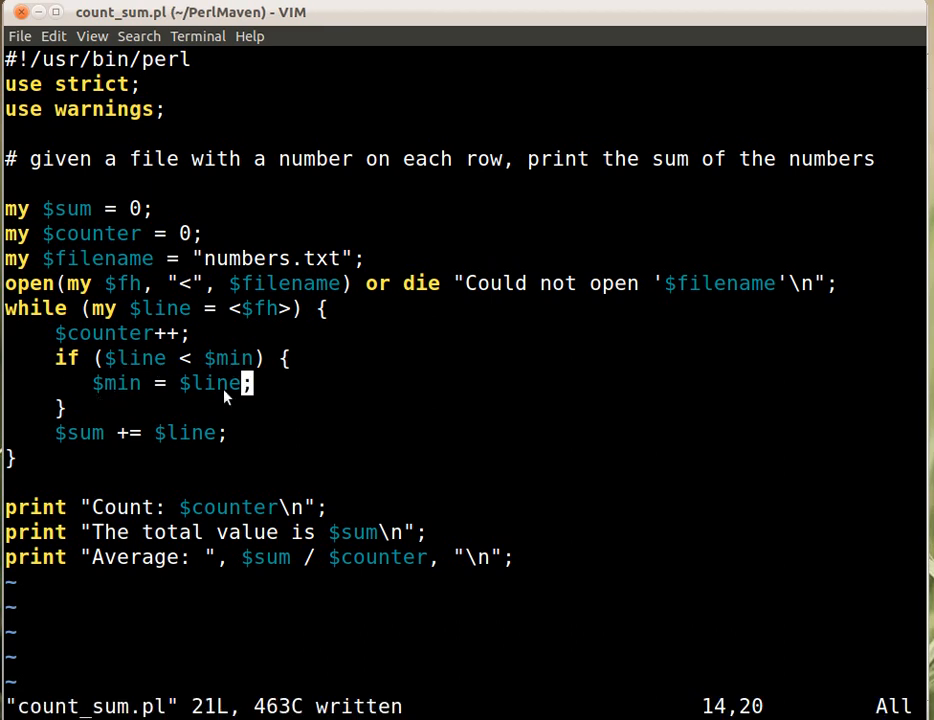
mouse_move(112, 396)
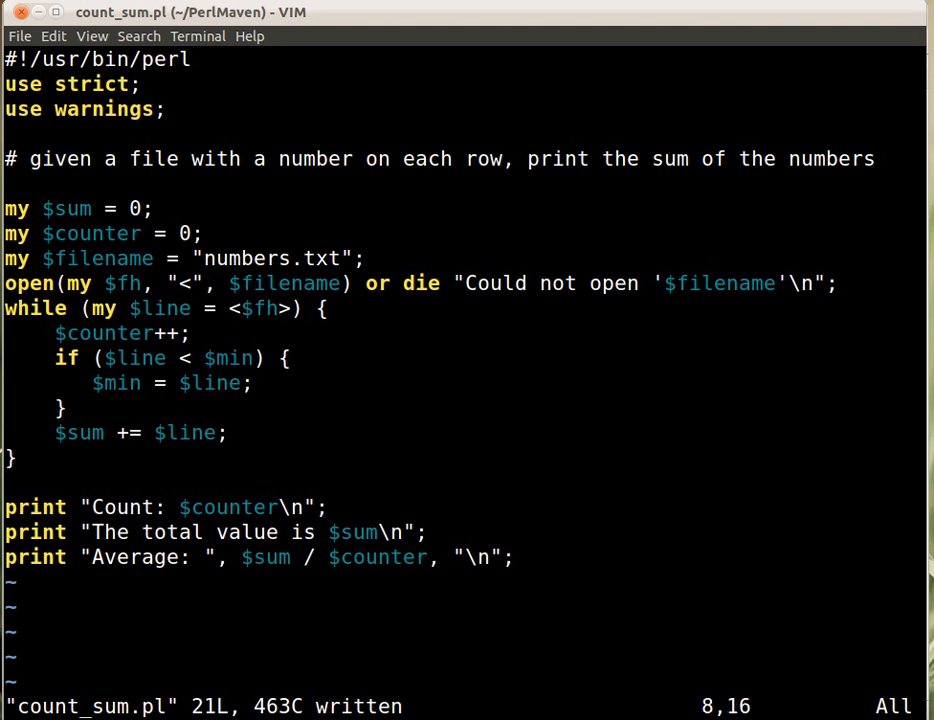
Step: Declare my $min = 0; among the top variables
text(my $mi)
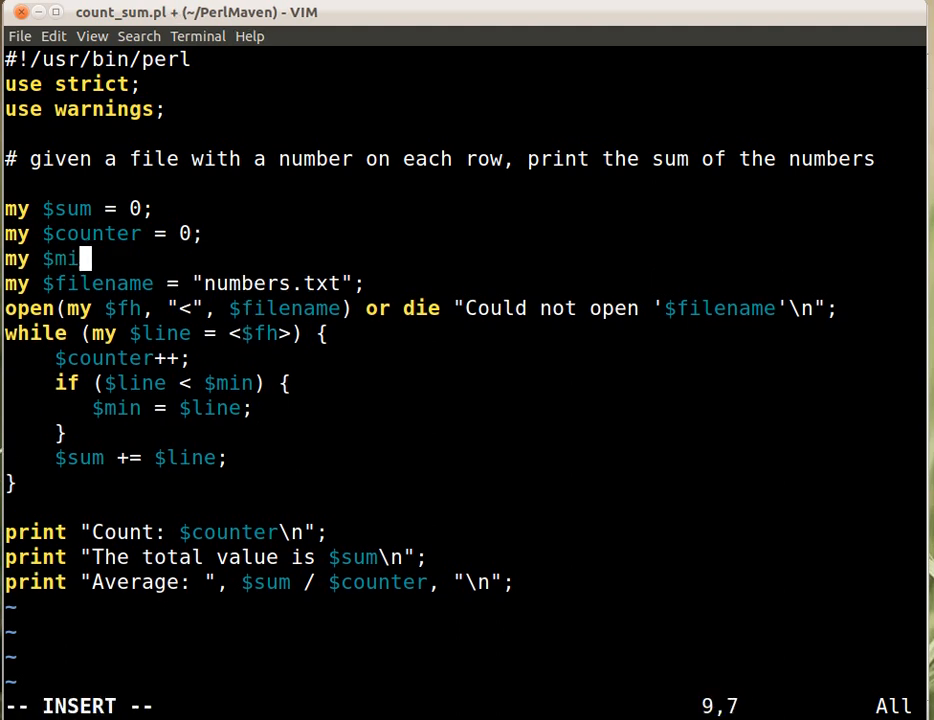
text(n =)
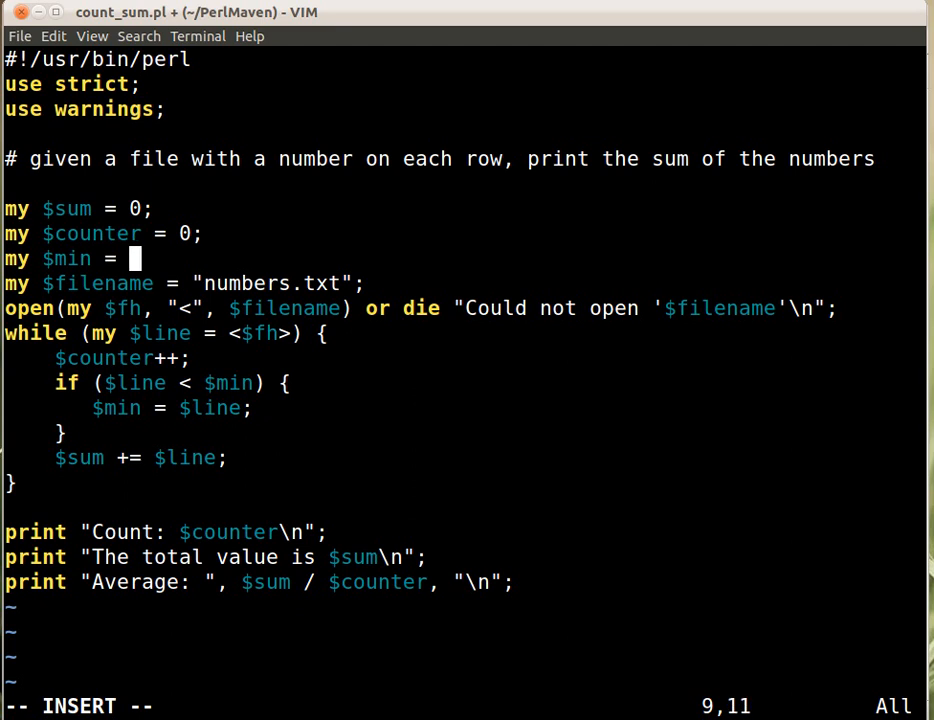
text(0;)
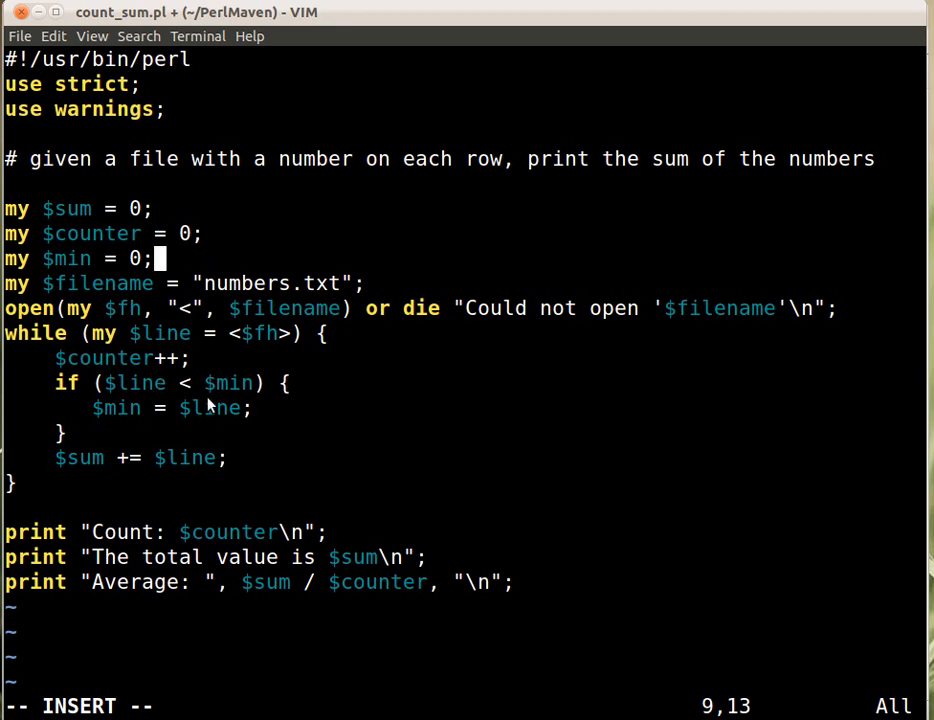
mouse_move(142, 418)
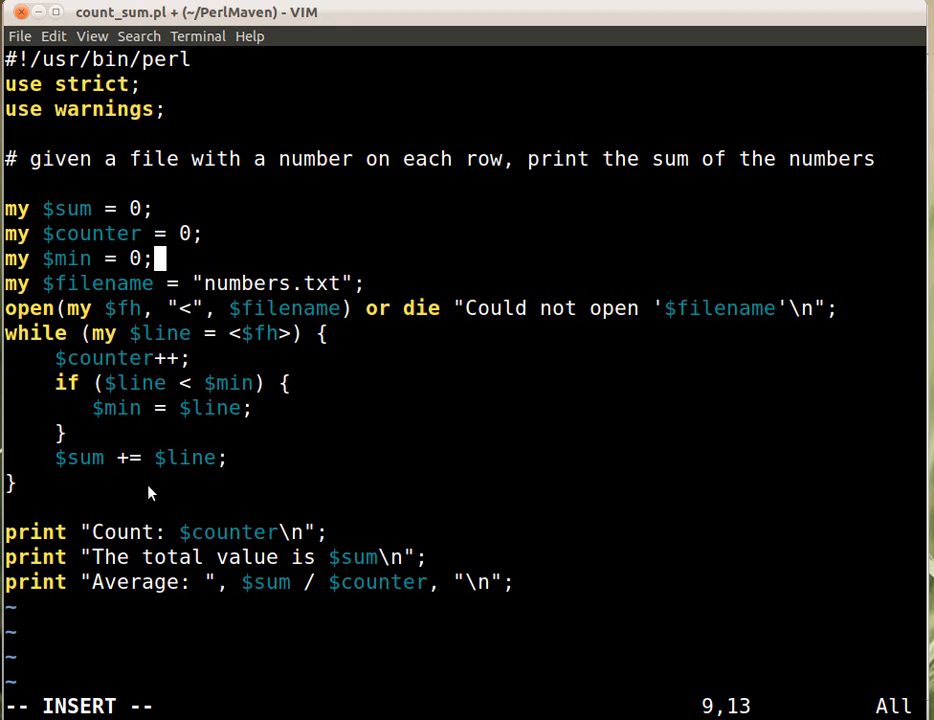
mouse_move(142, 484)
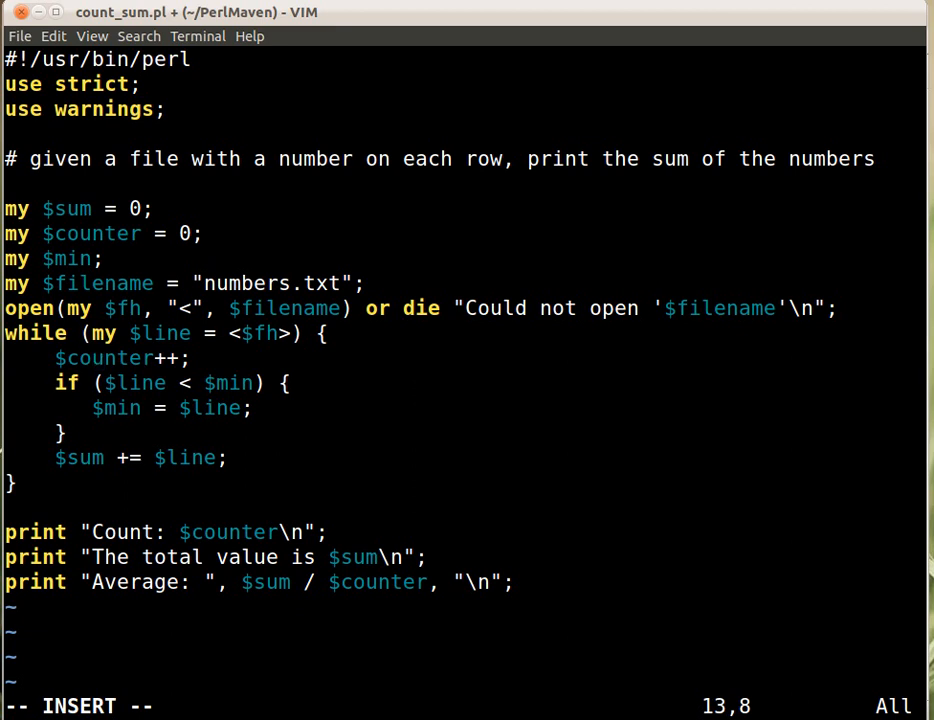
Step: Add an if ($counter == 1) condition before the minimum check
key(Escape)
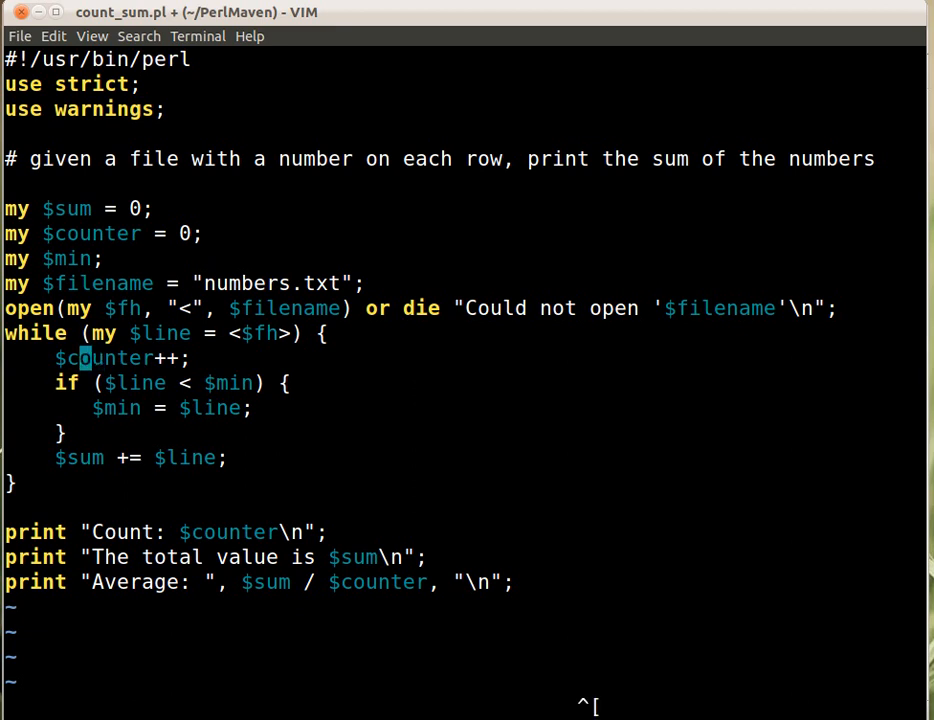
text(if)
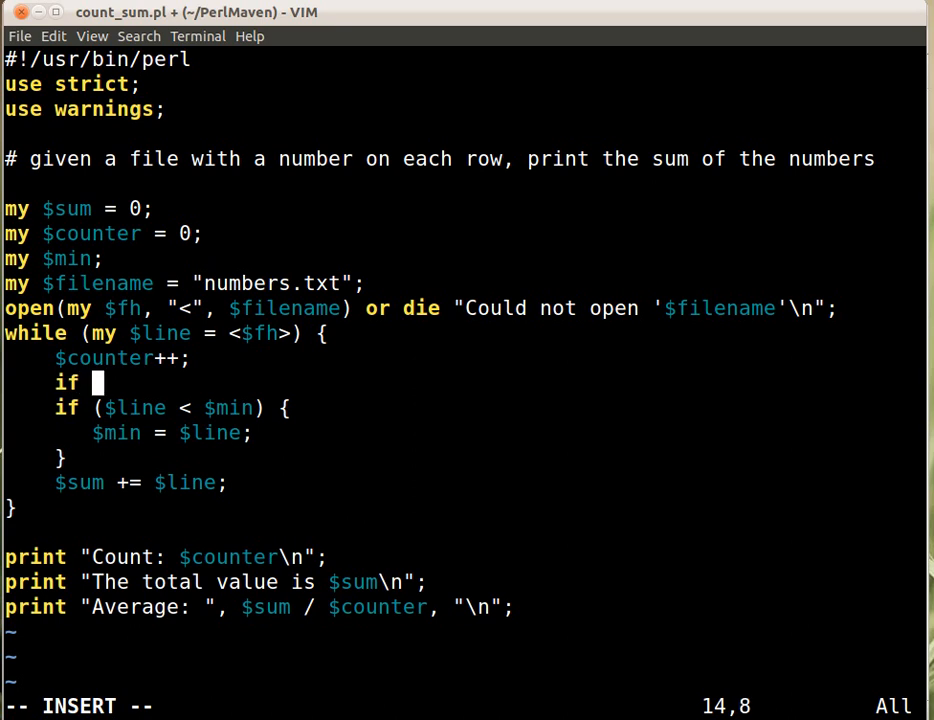
text(()
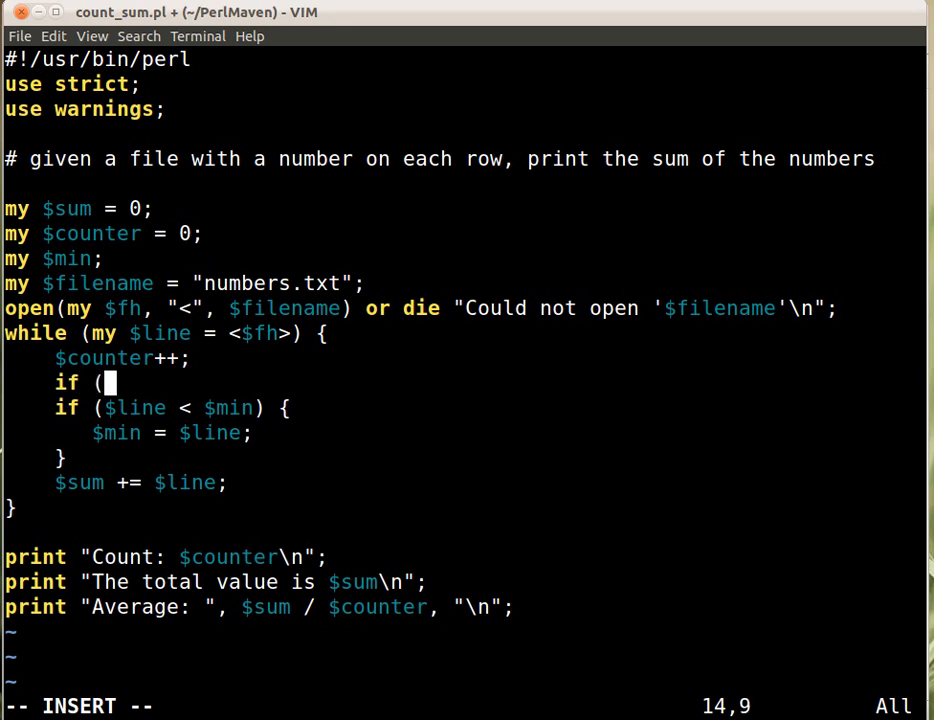
text($counter)
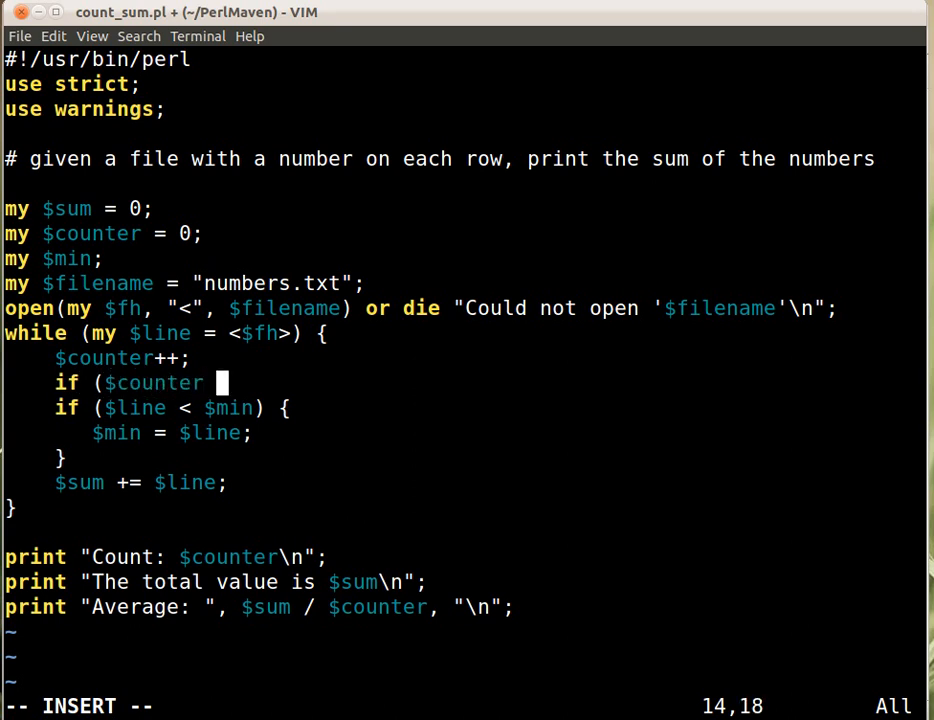
text(== 1) {)
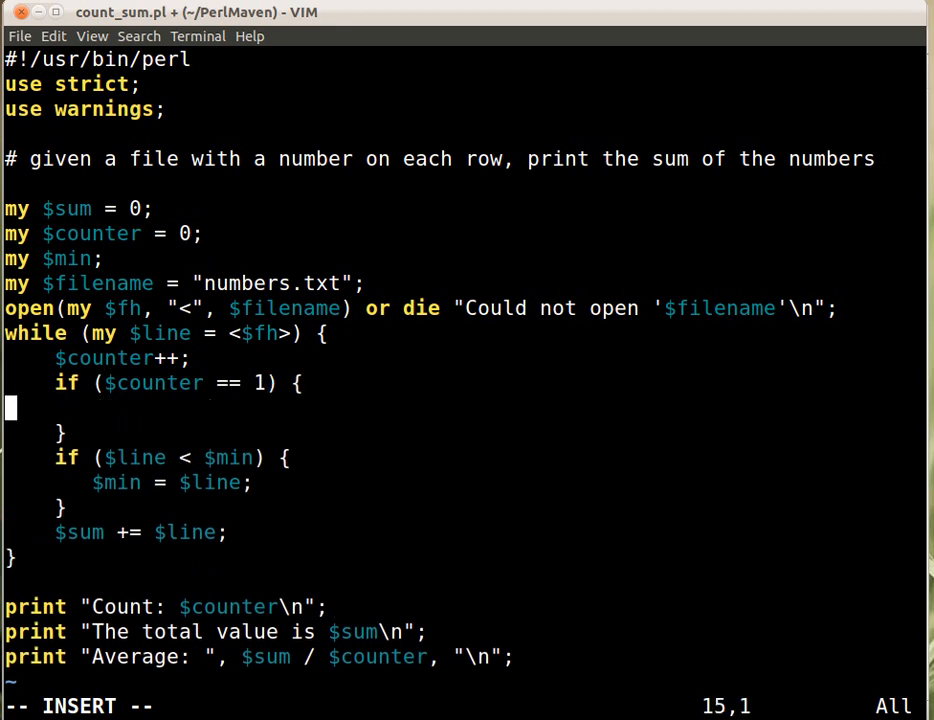
Step: Set $min = $line; inside the first-row block
text($)
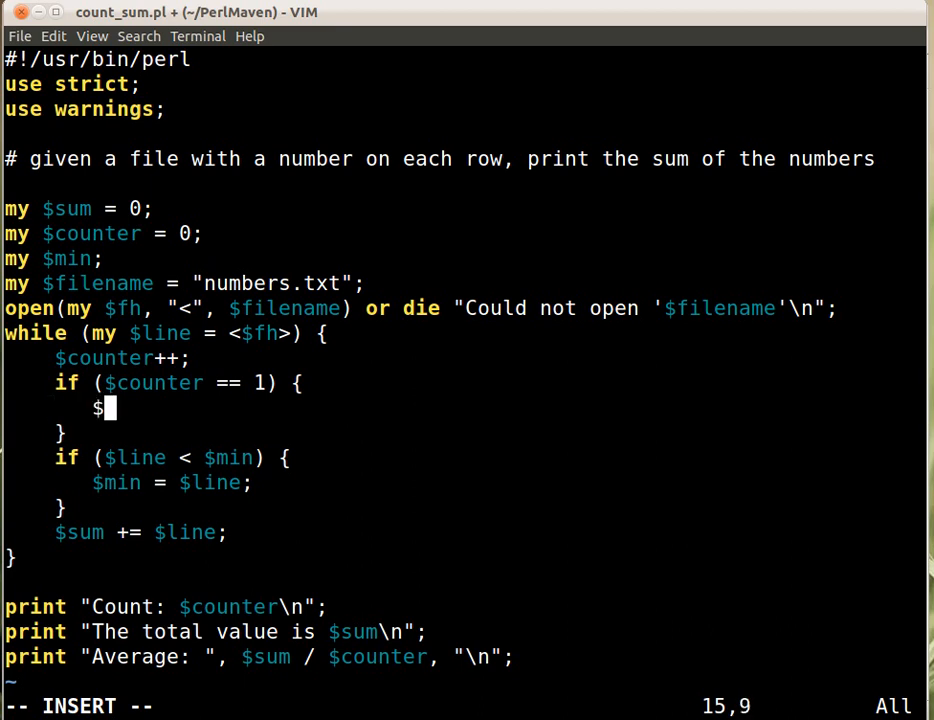
text(min =)
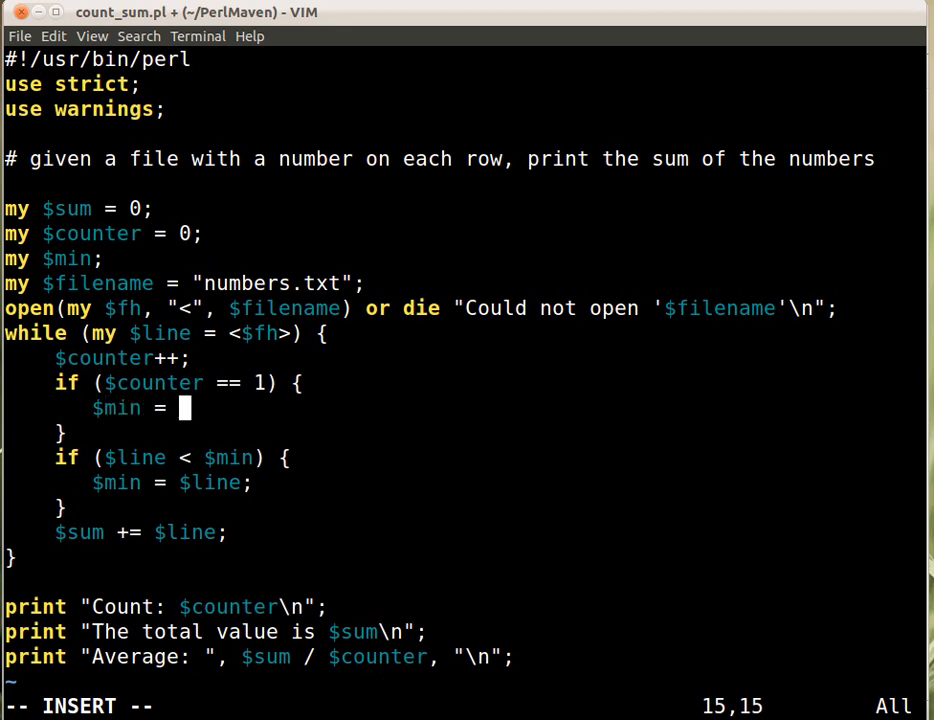
text($line;)
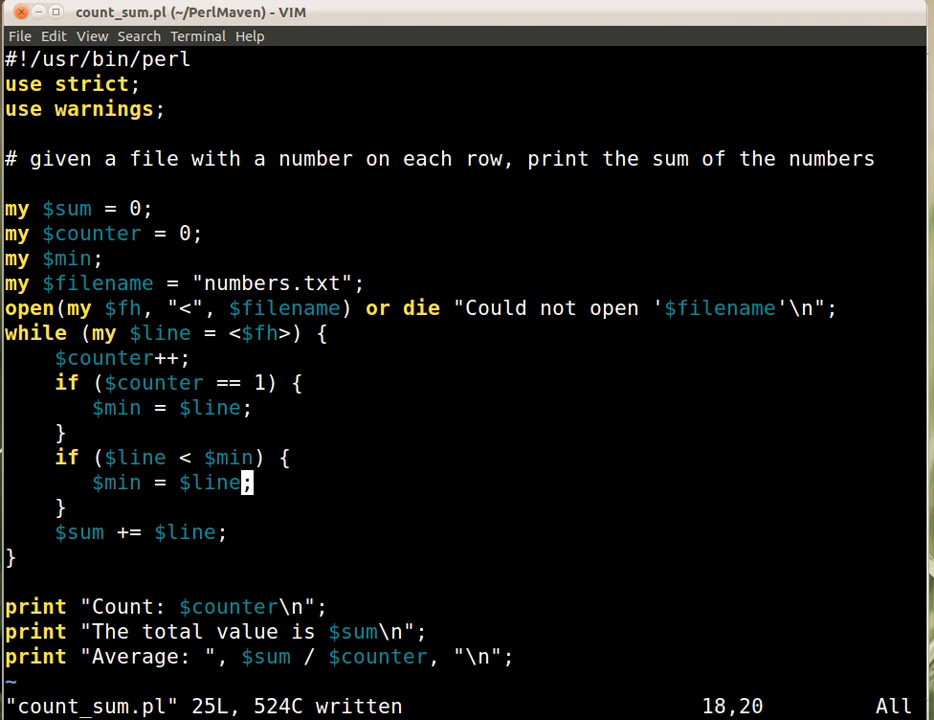
mouse_move(240, 358)
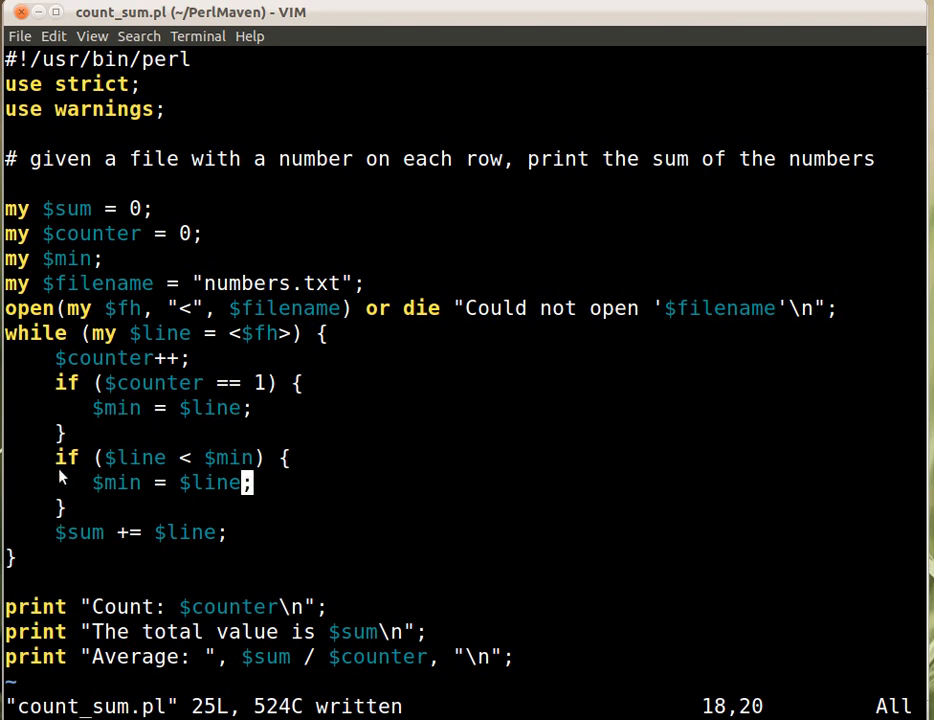
mouse_move(164, 472)
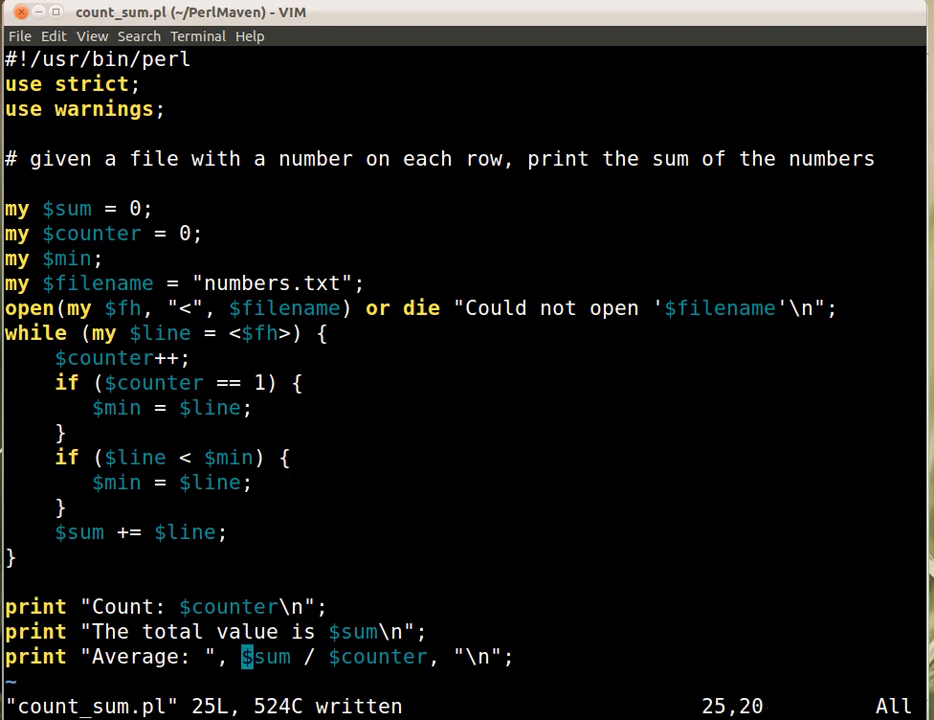
Step: Add print "Min: $min\n"; after the average and run perl count_sum.pl
text(pr)
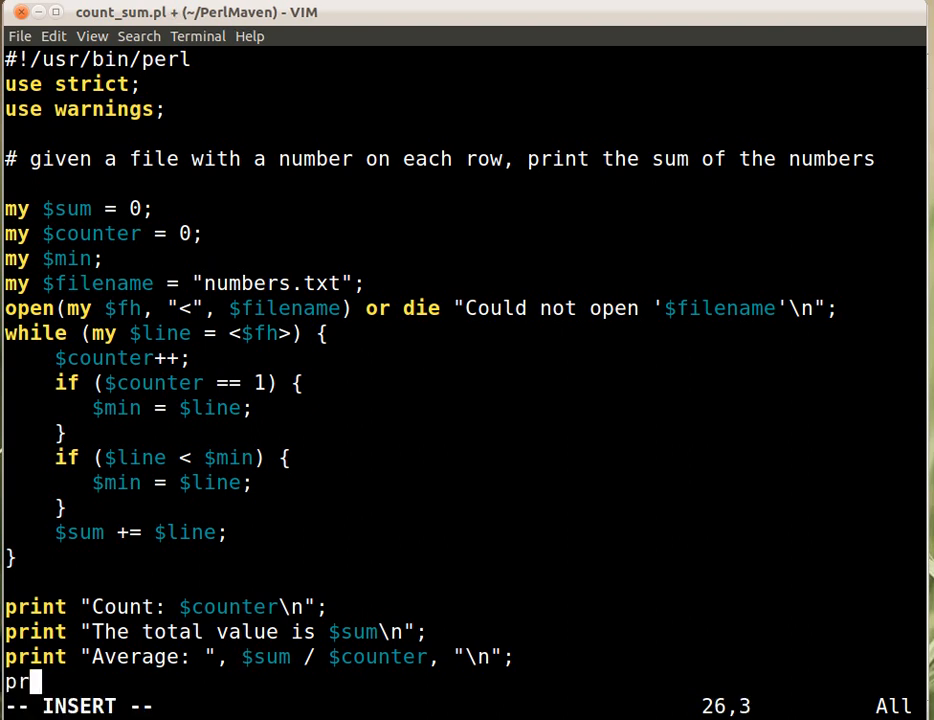
text(int "Min: $)
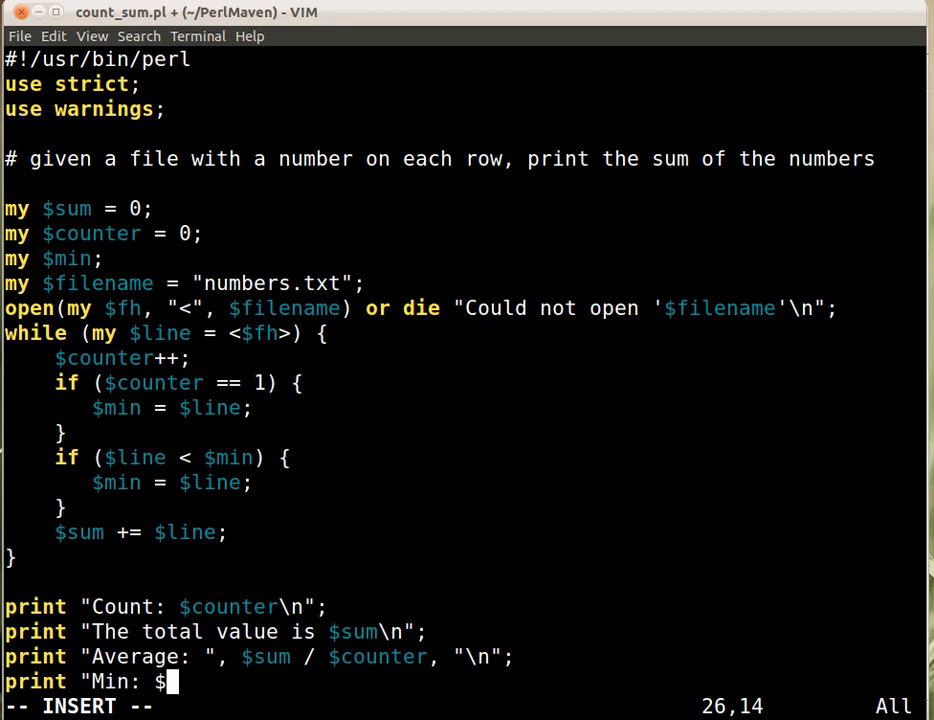
text(min\n";)
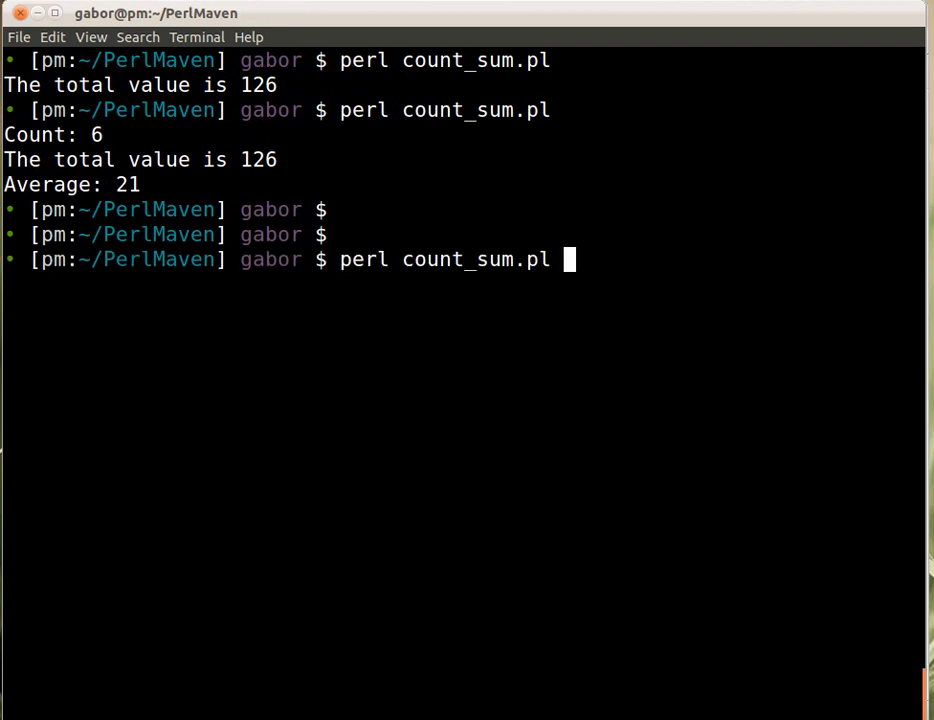
key(Return)
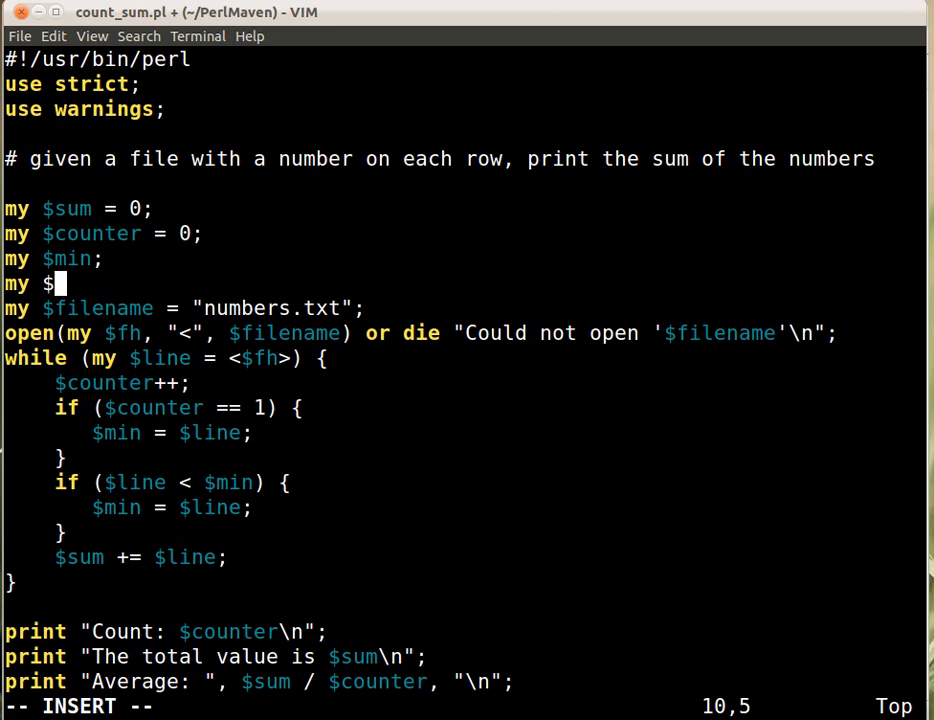
Step: Declare my $max; and set $max = $line; in the first-row block
text(mac)
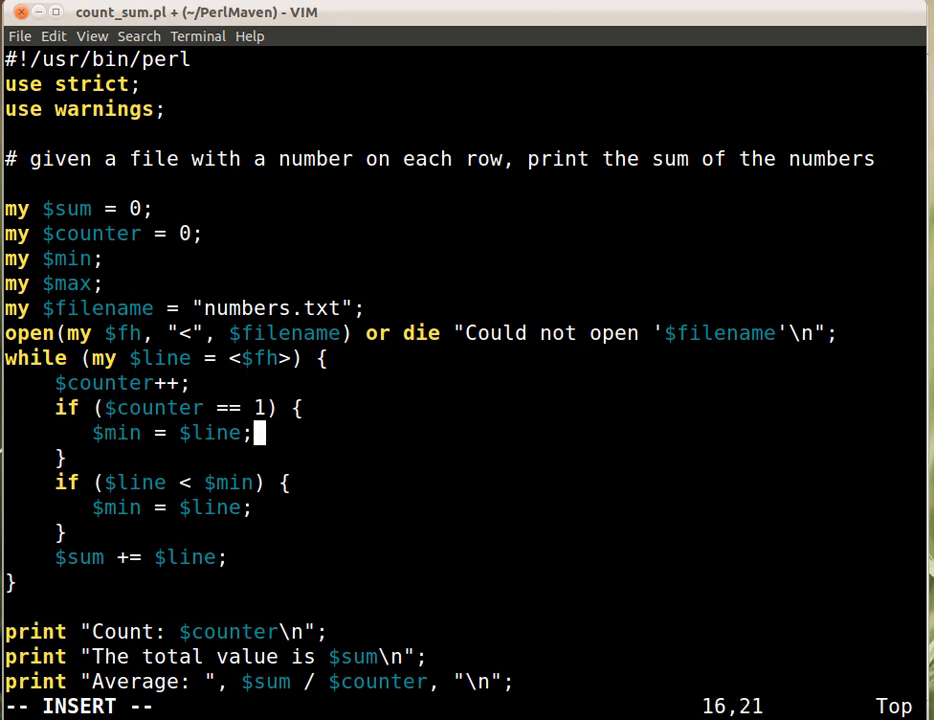
key(Return)
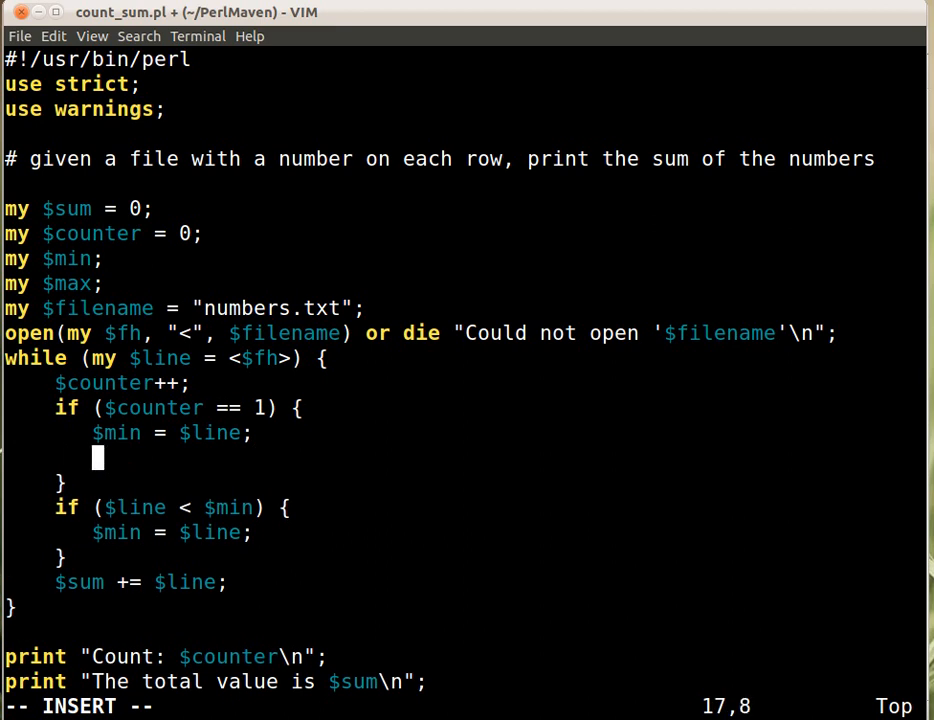
text($max)
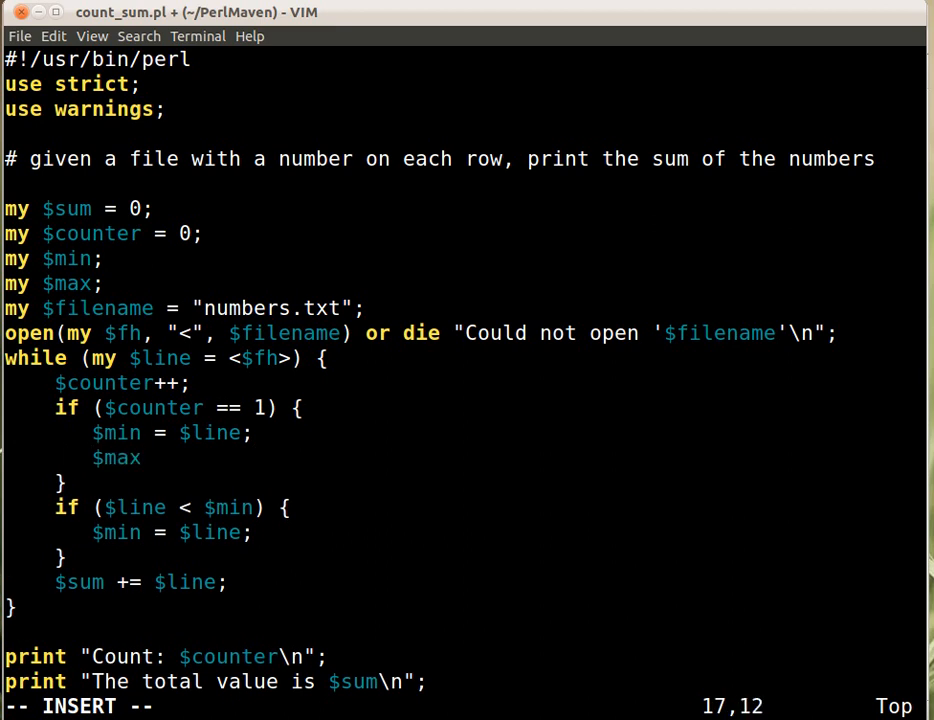
text(= $line)
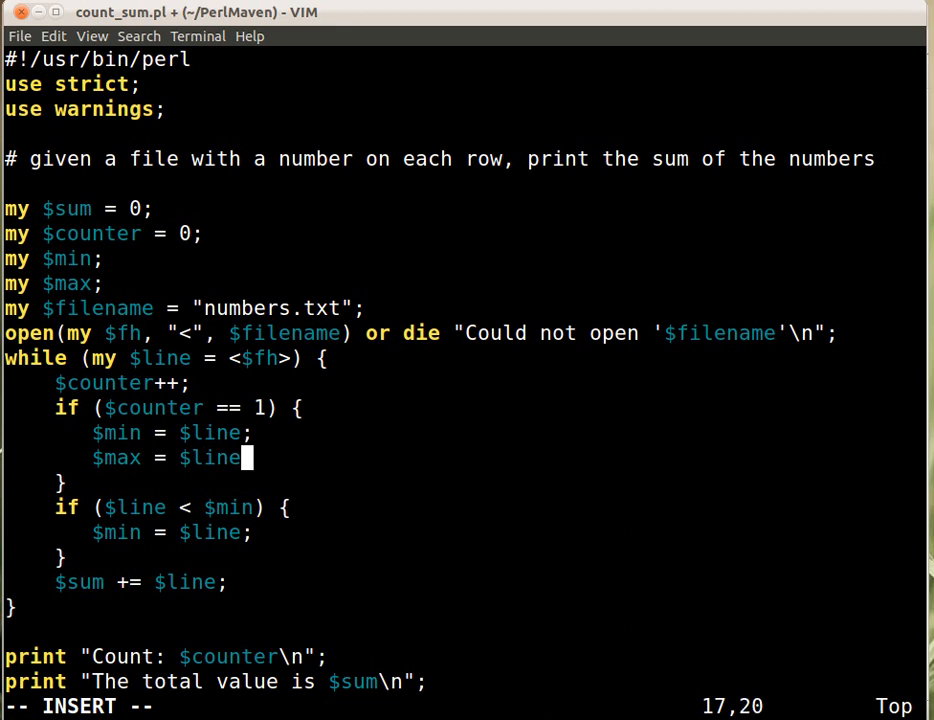
key(Escape)
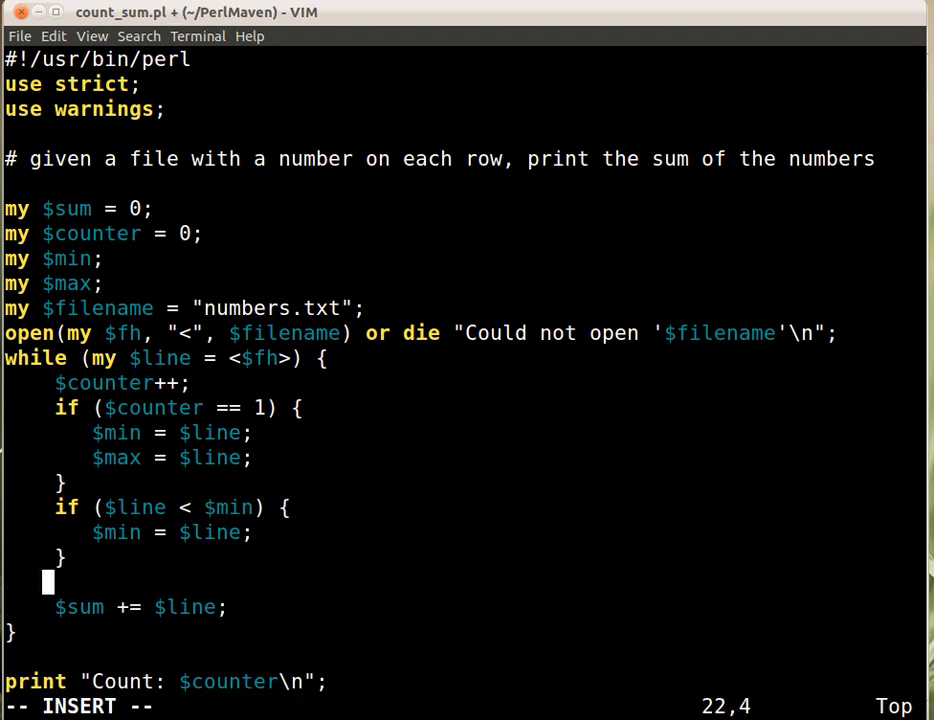
Step: Add if ($line > $max) { $max = $line; } to update the maximum
text(if ($line > $ma)
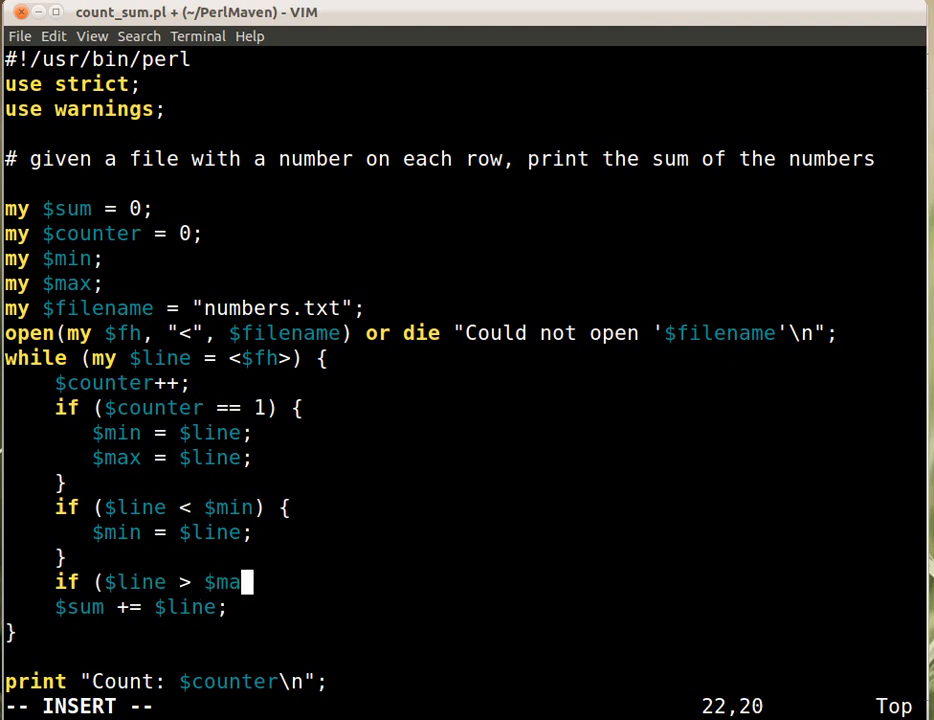
text(x) {)
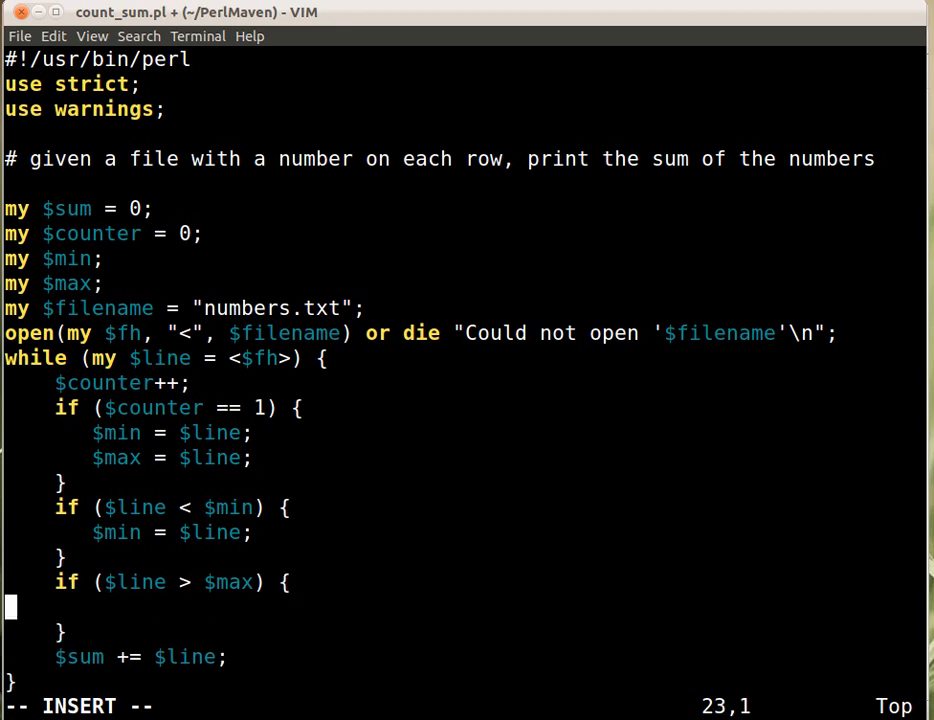
text($)
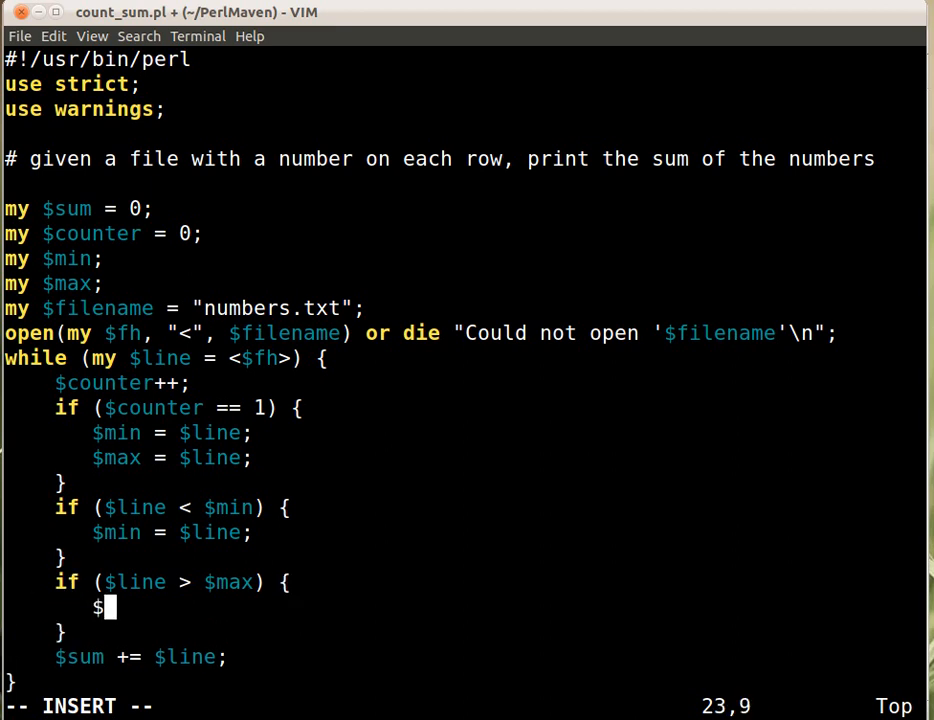
text(max = $l)
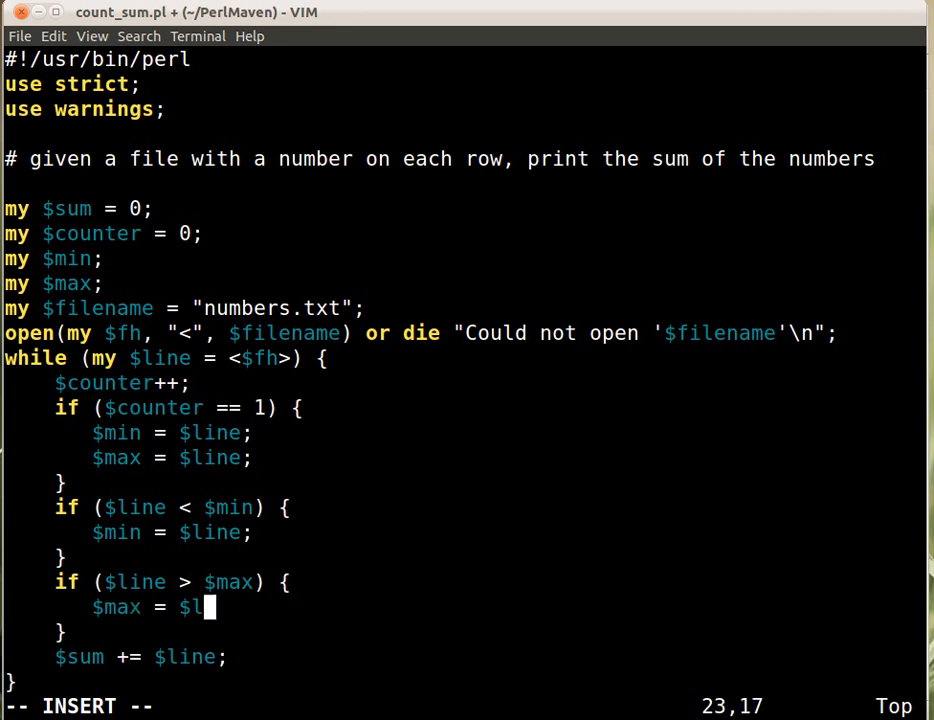
key(Escape)
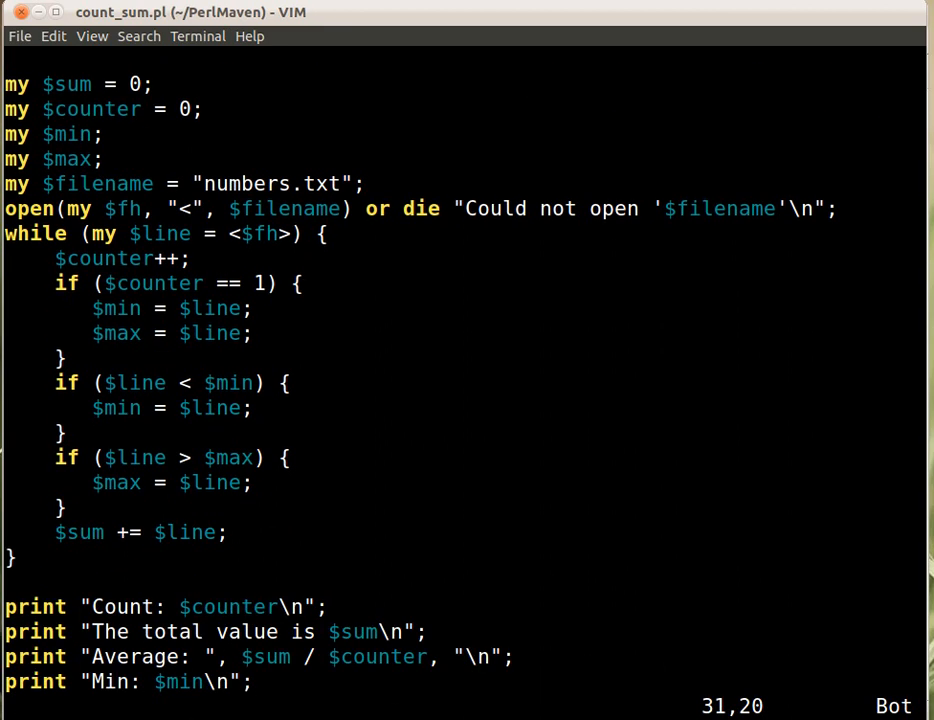
Step: Add Max: $max to the minimum print line and run the script, reporting Max: 98
text(Ma)
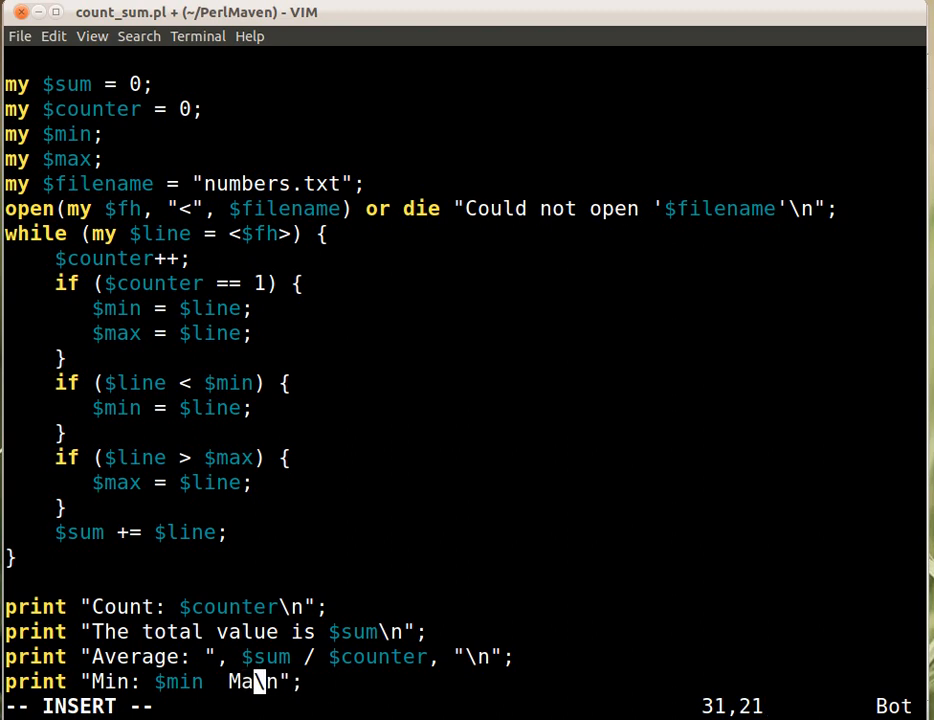
text(Max: $)
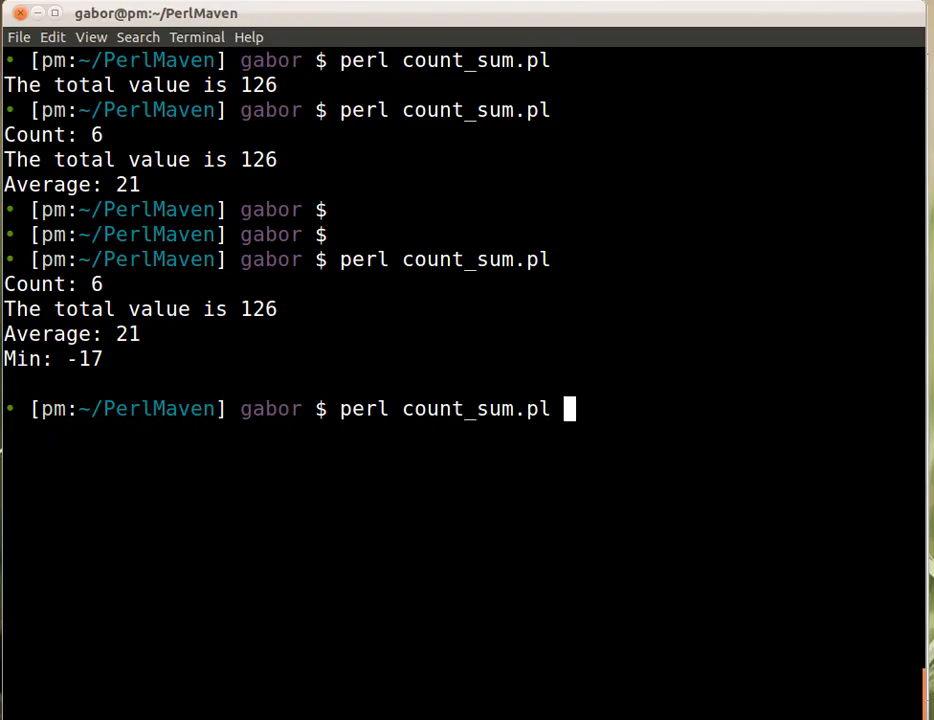
key(Return)
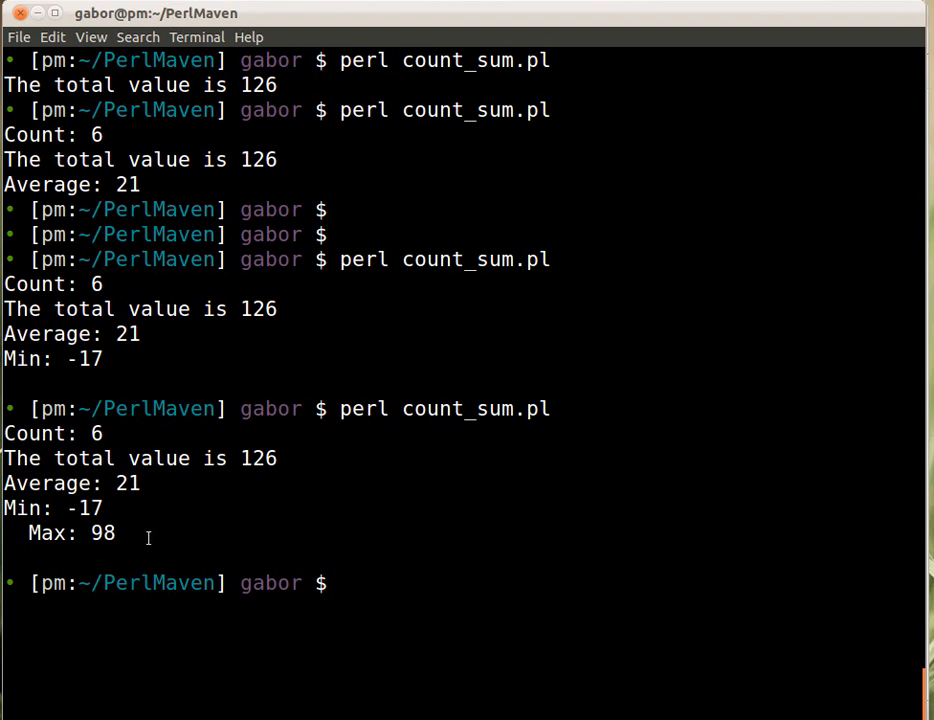
mouse_move(12, 560)
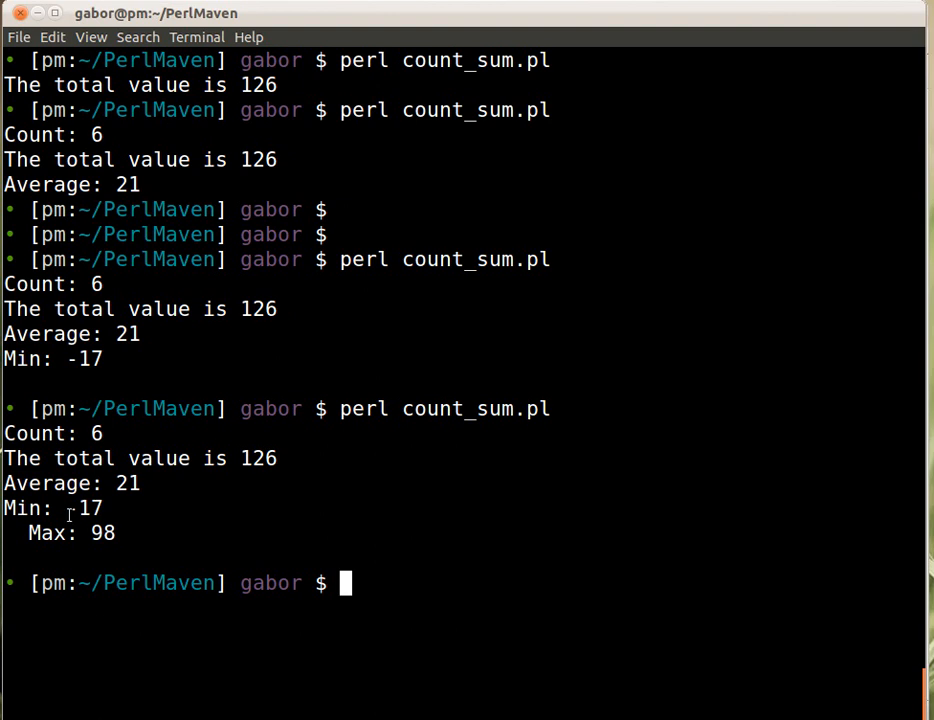
mouse_move(336, 516)
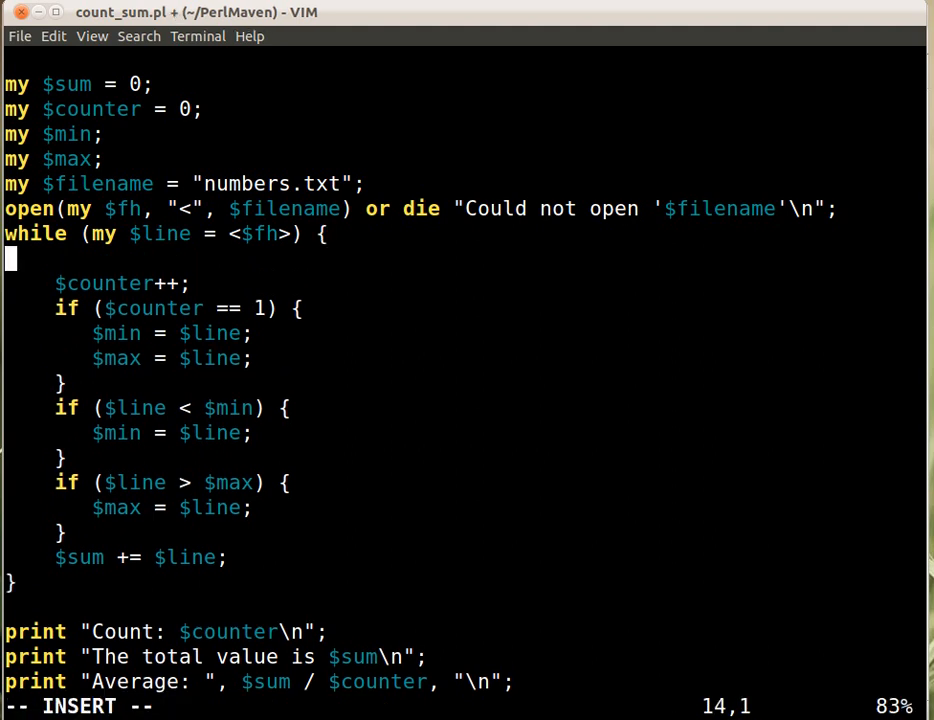
Step: Add chomp $line; in the loop so Min: -17 and Max: 98 print on one line, then check numbers.txt
text(cho)
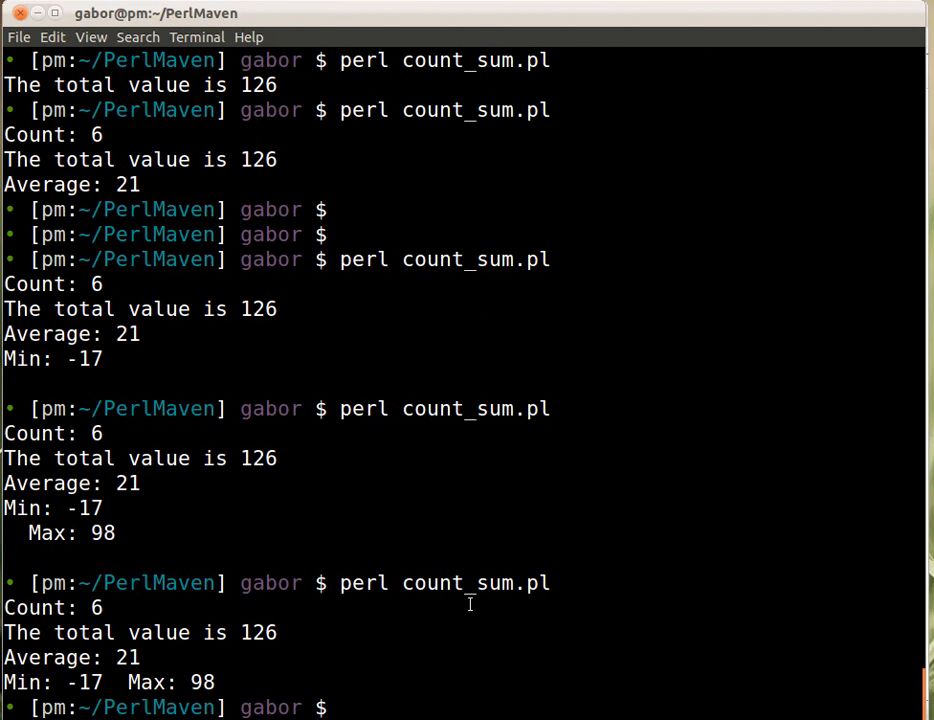
text(less n)
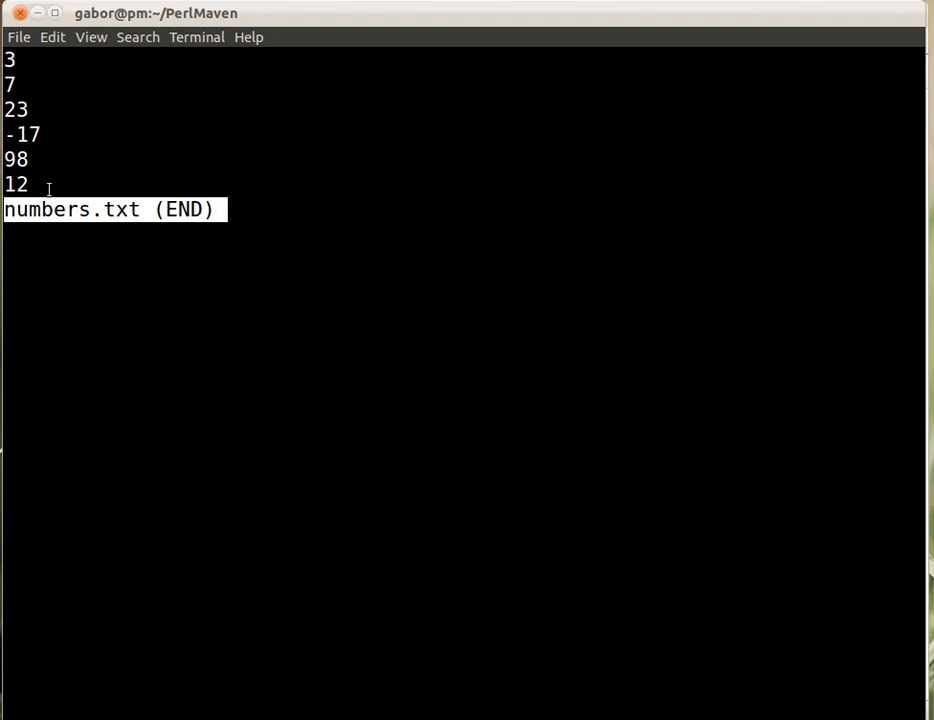
key(q)
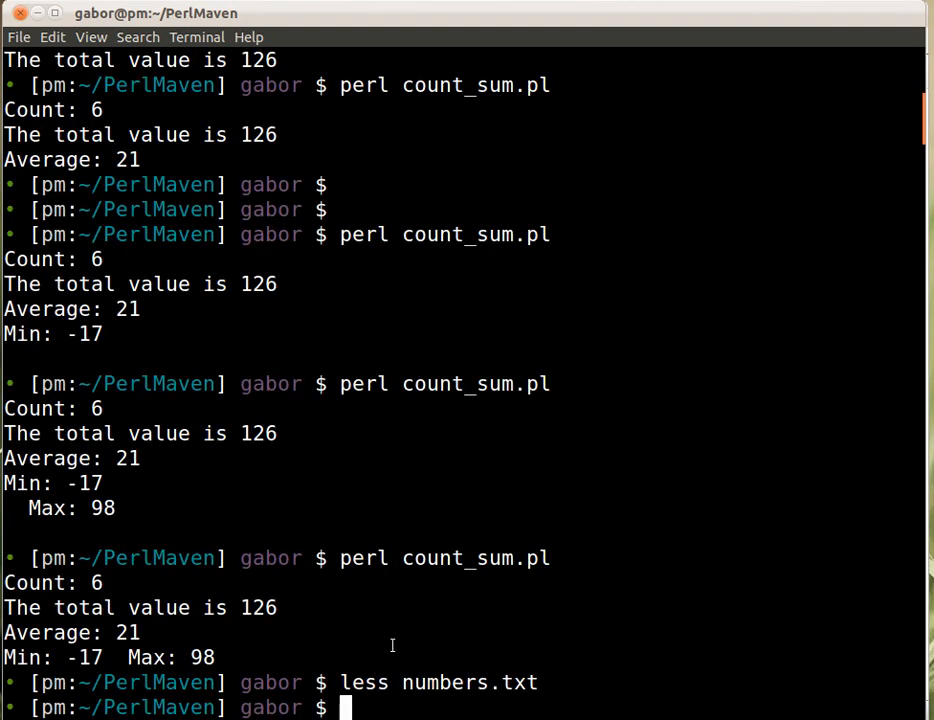